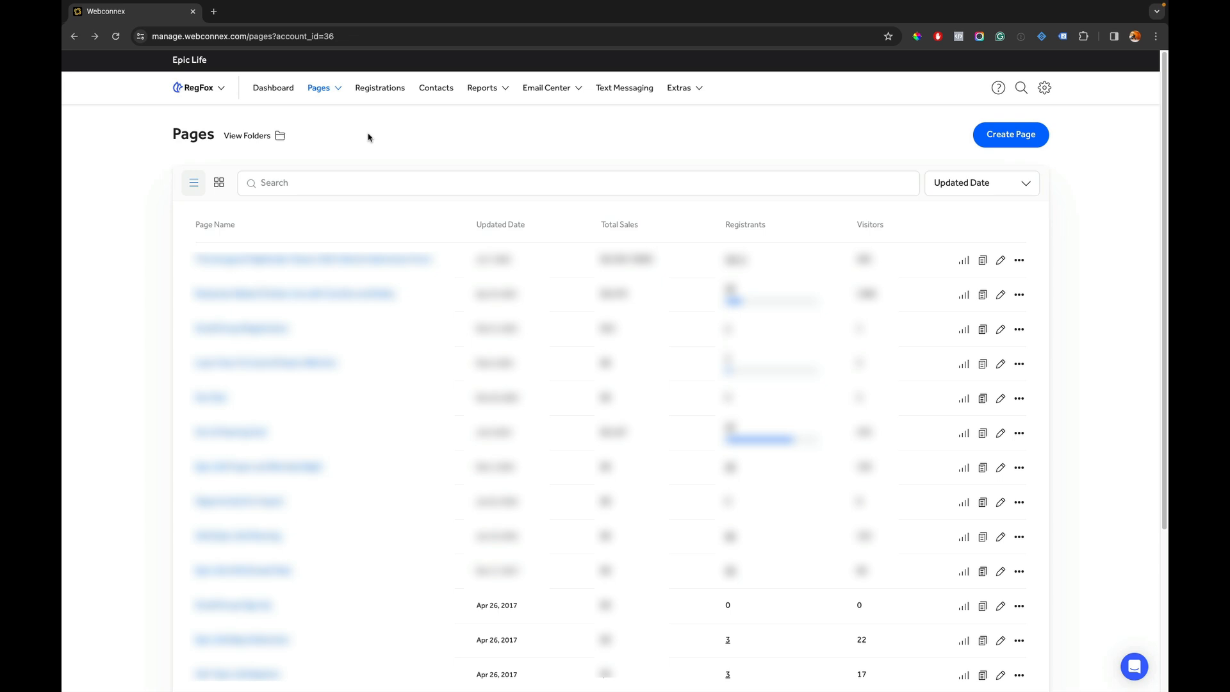
# - Go to the account's Payment Processors settings from the gear menu
pyautogui.click(1044, 87)
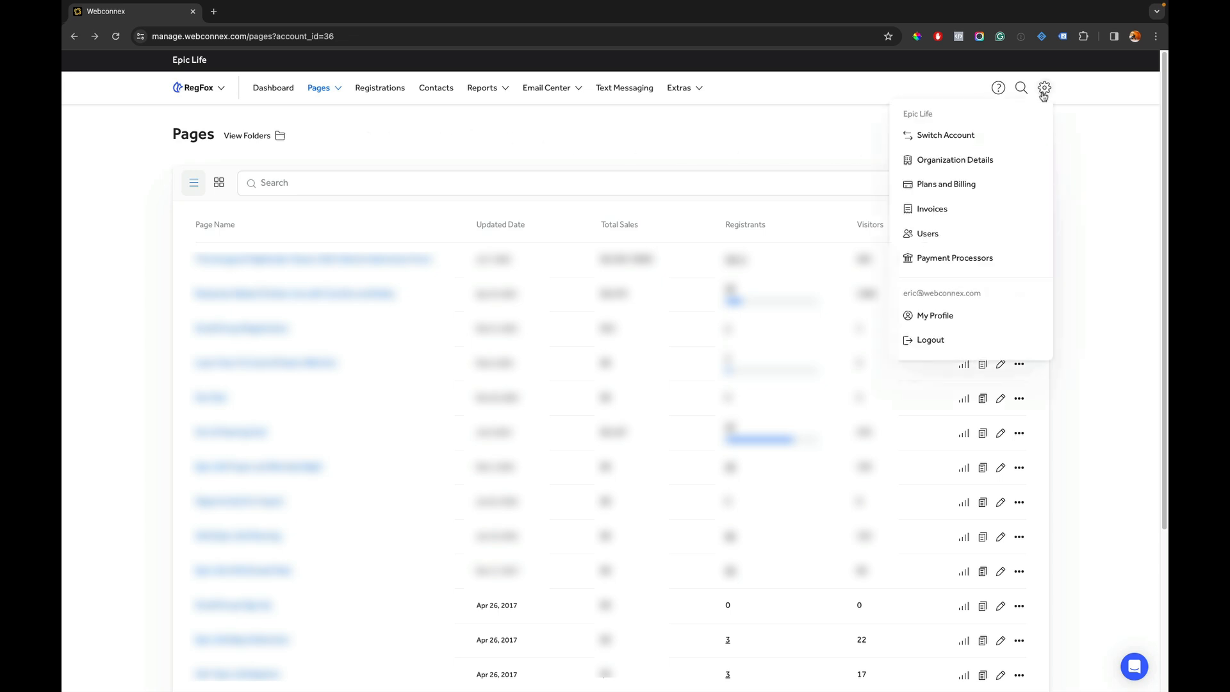
pyautogui.click(955, 258)
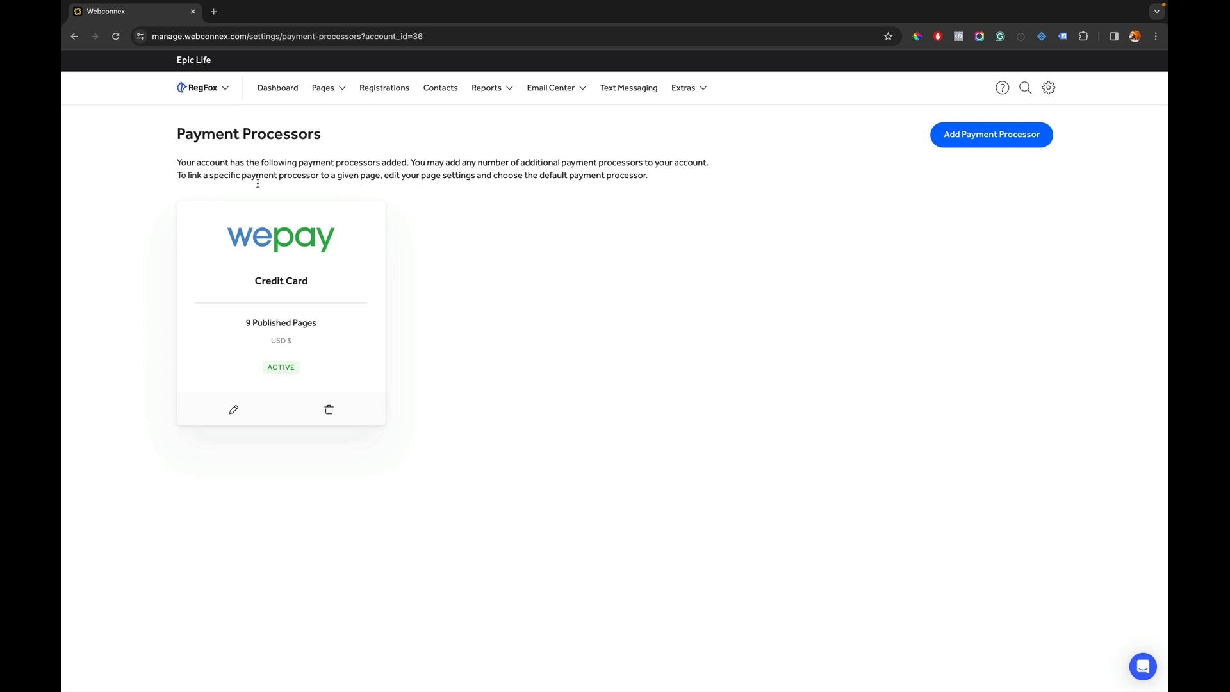
pyautogui.moveTo(319, 321)
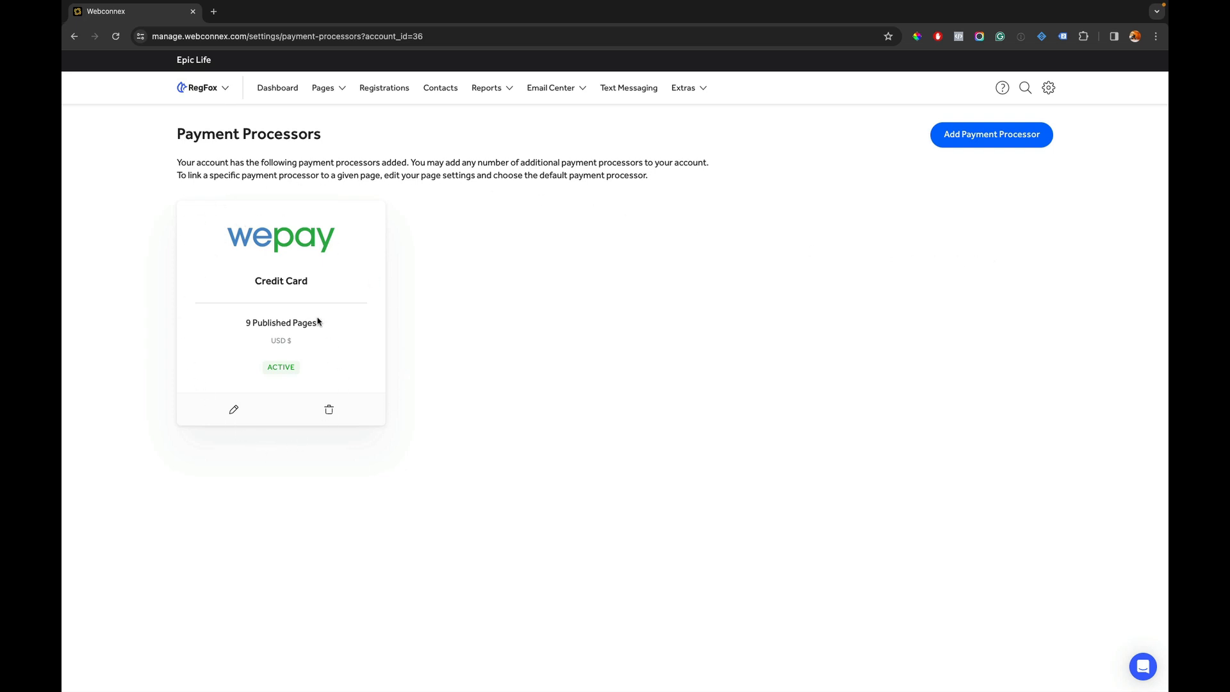
pyautogui.moveTo(938, 158)
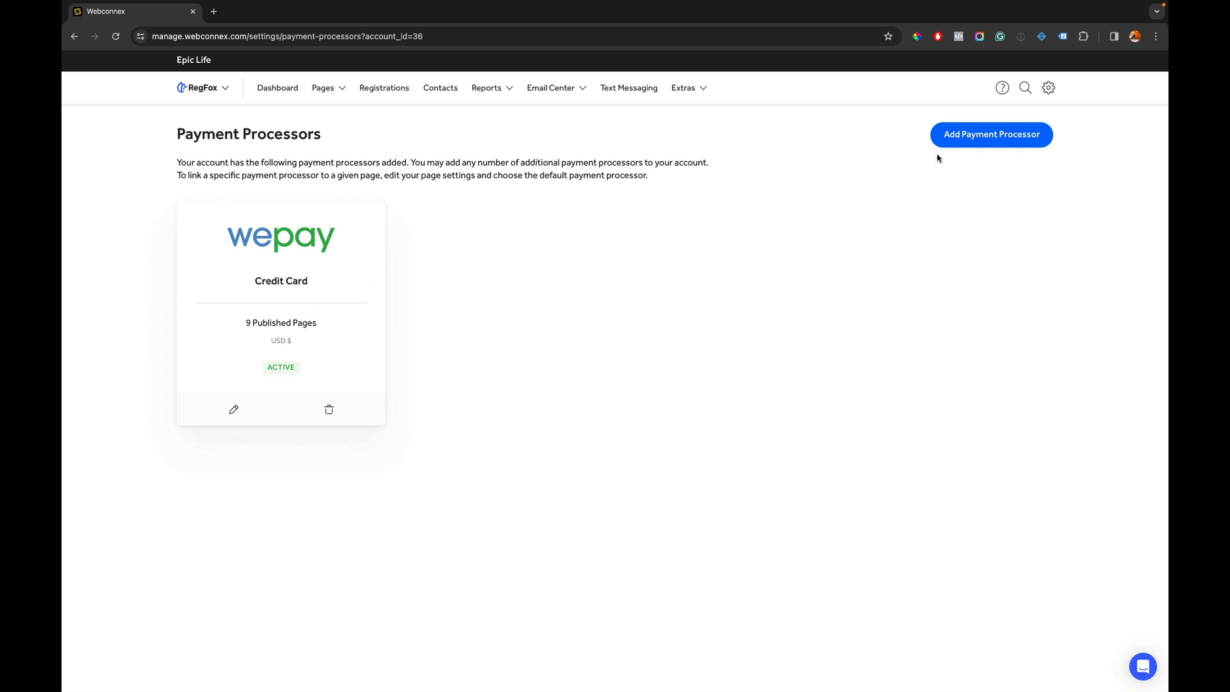
# - Add a Credit Card processor with provider Webconnex Payments and reference name 'Webconnex Payments'
pyautogui.click(990, 135)
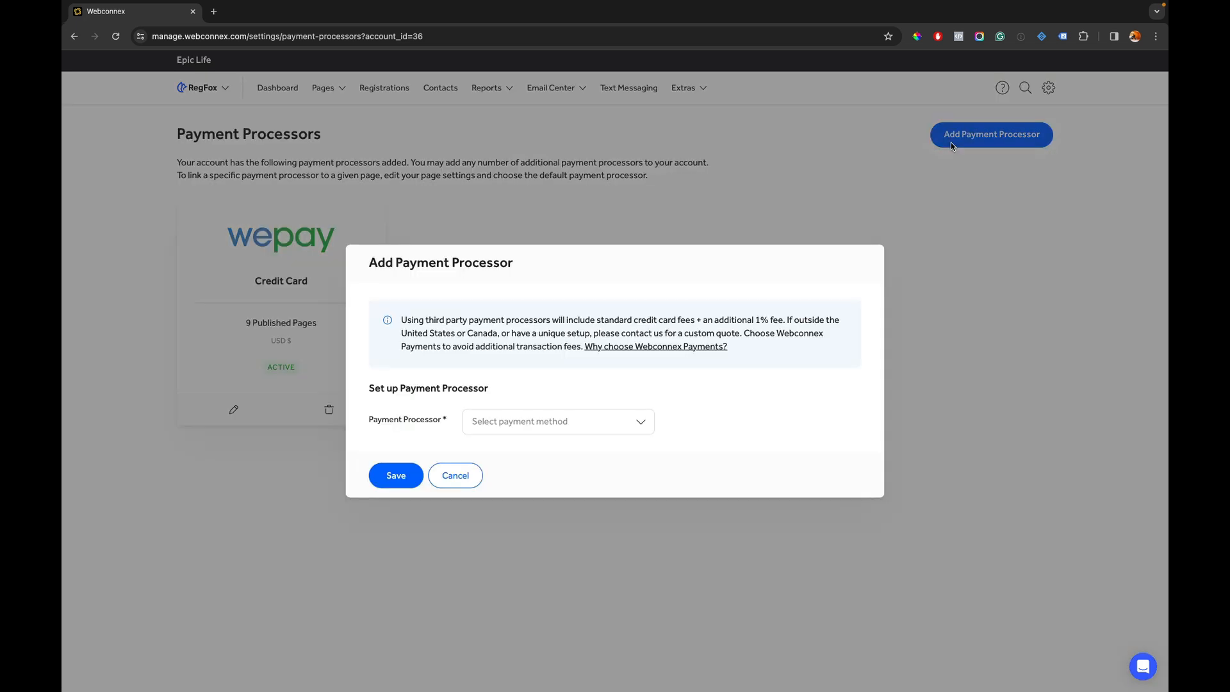
pyautogui.click(557, 422)
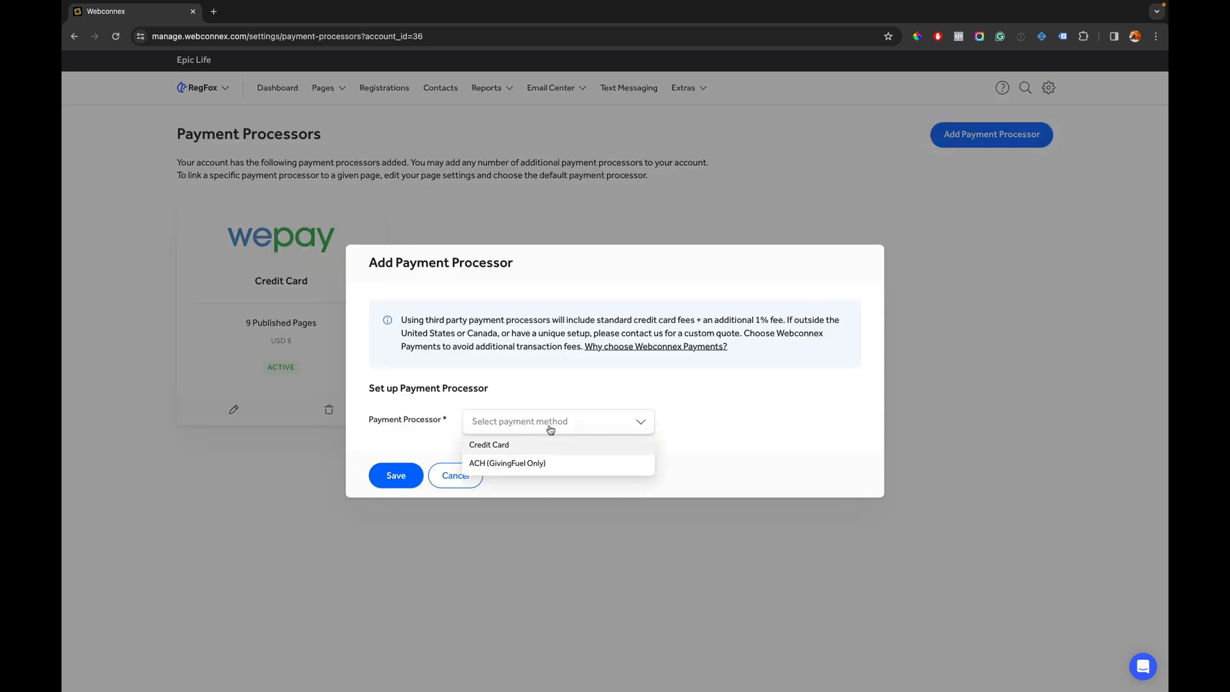
pyautogui.click(488, 444)
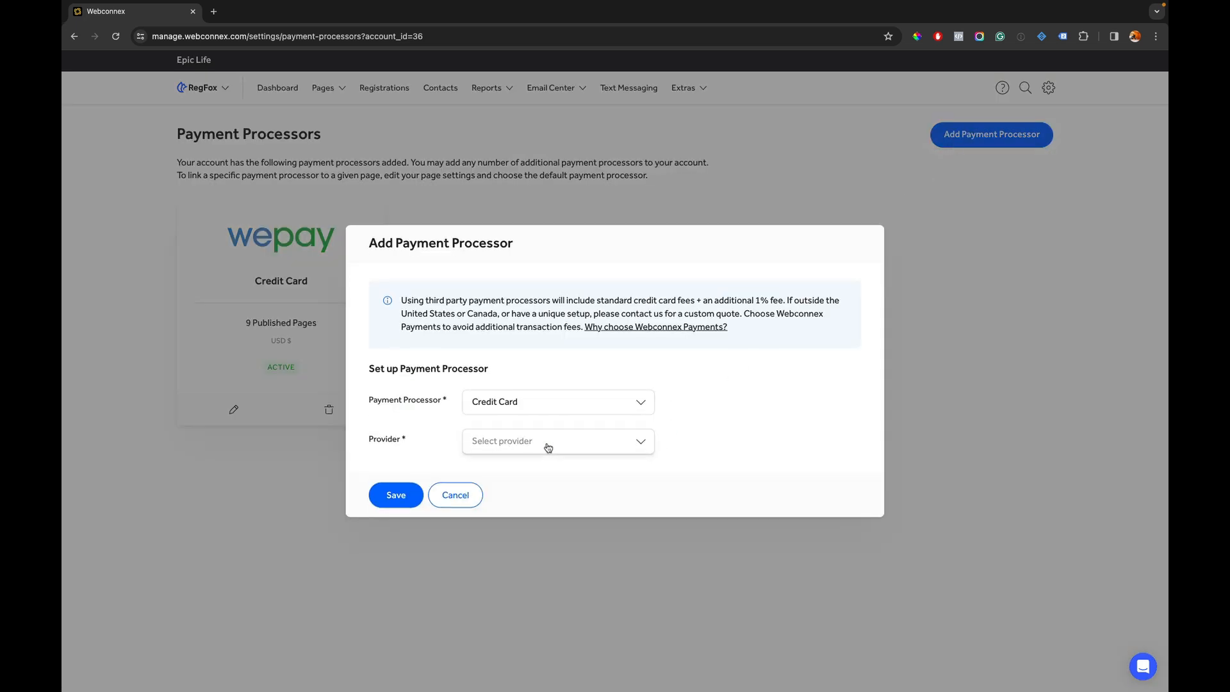
pyautogui.click(557, 440)
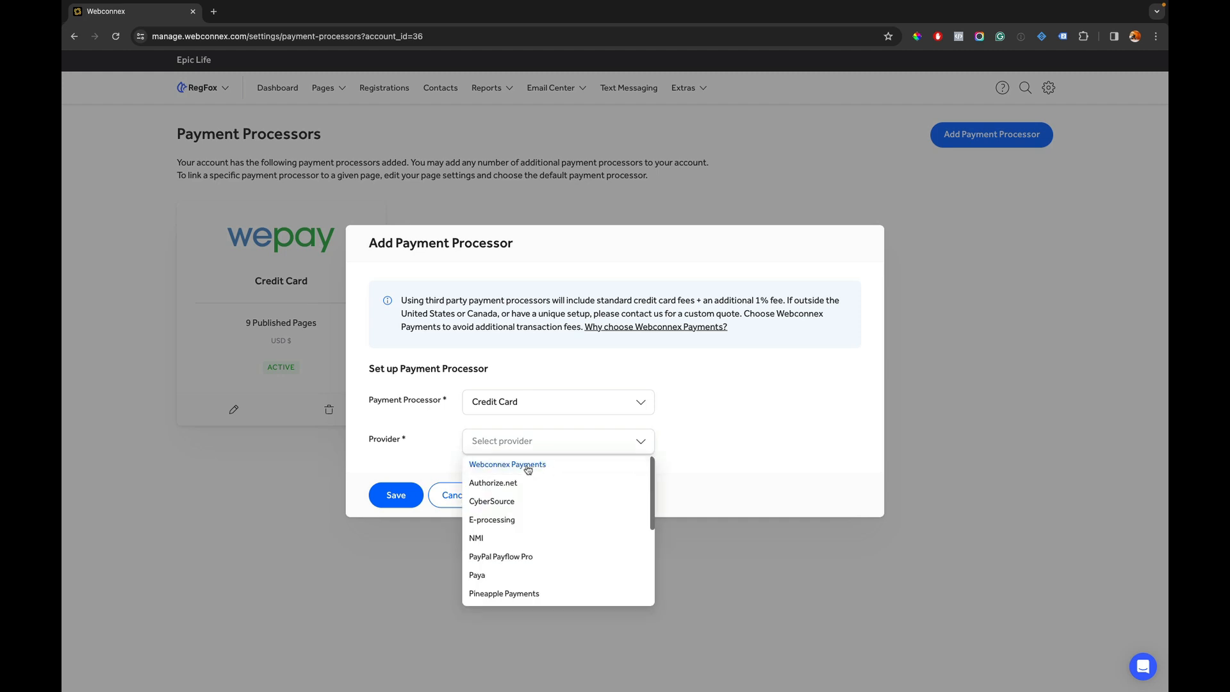
pyautogui.click(507, 463)
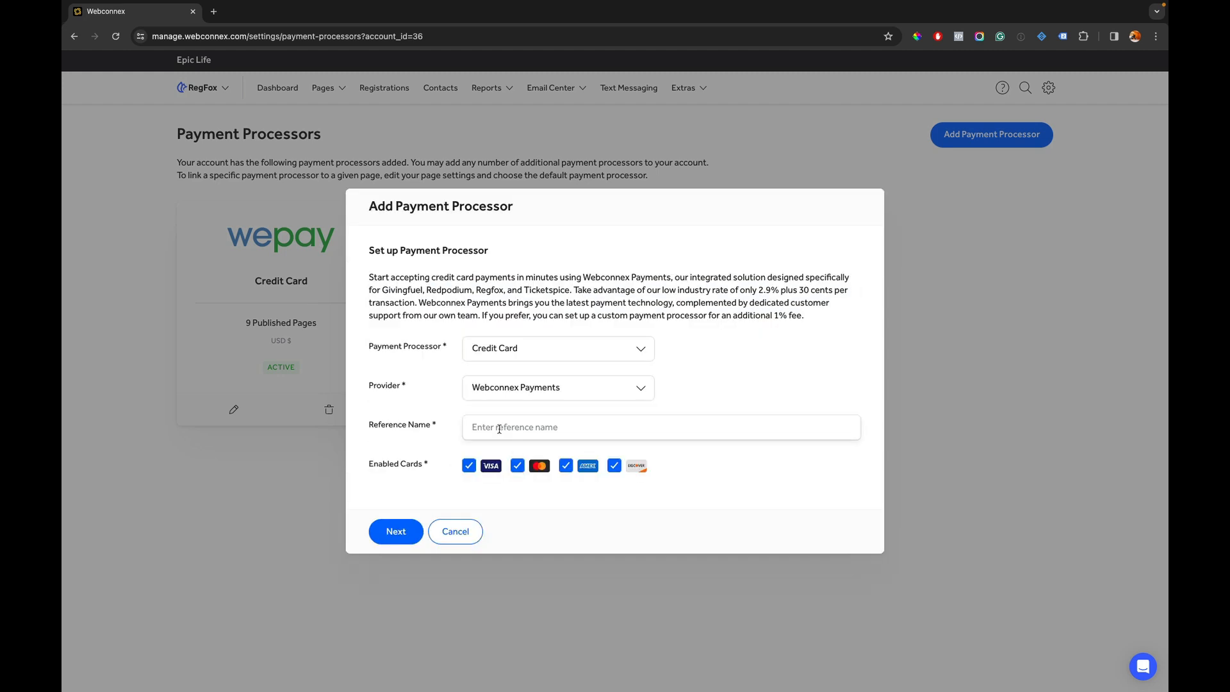
pyautogui.write('W')
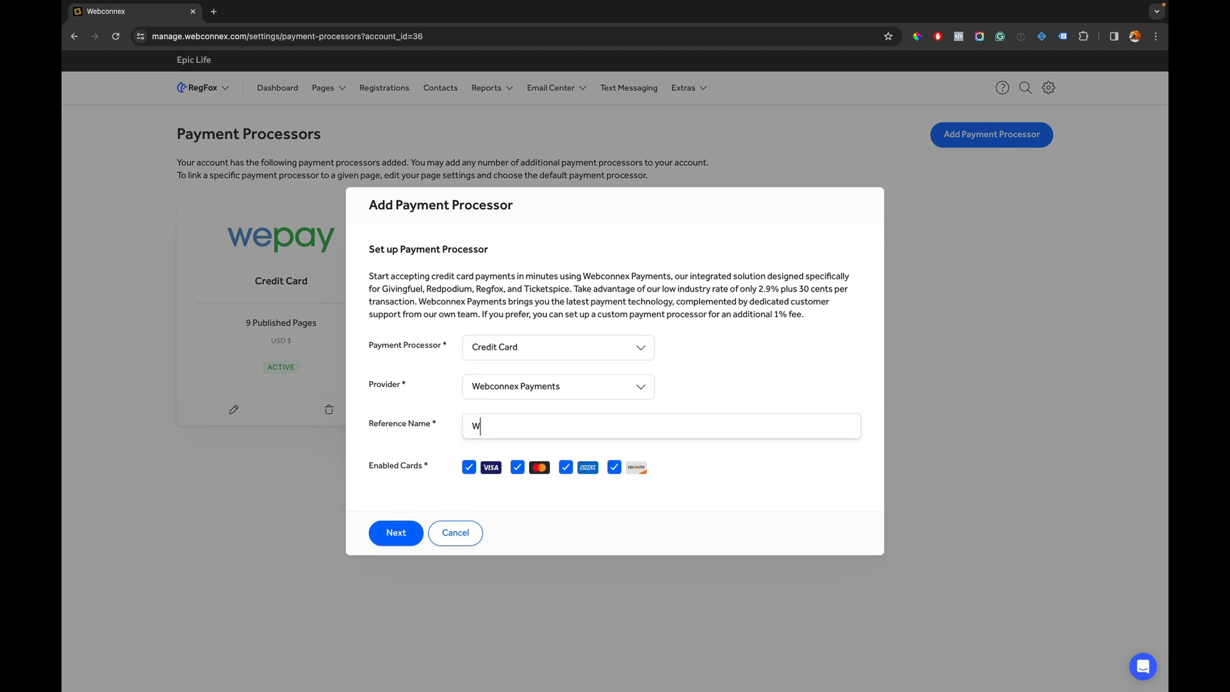
pyautogui.write('Webconnex Payments')
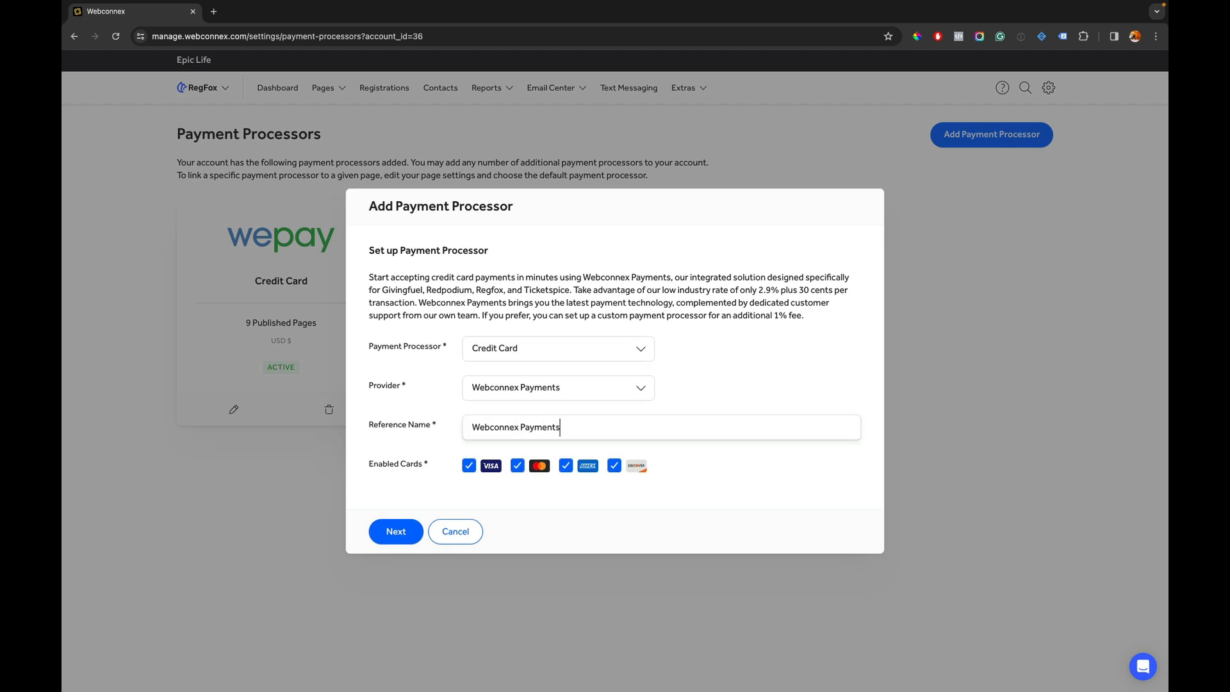
# - Fill the business details as an Organization with an industry code chosen, and save them
pyautogui.click(396, 530)
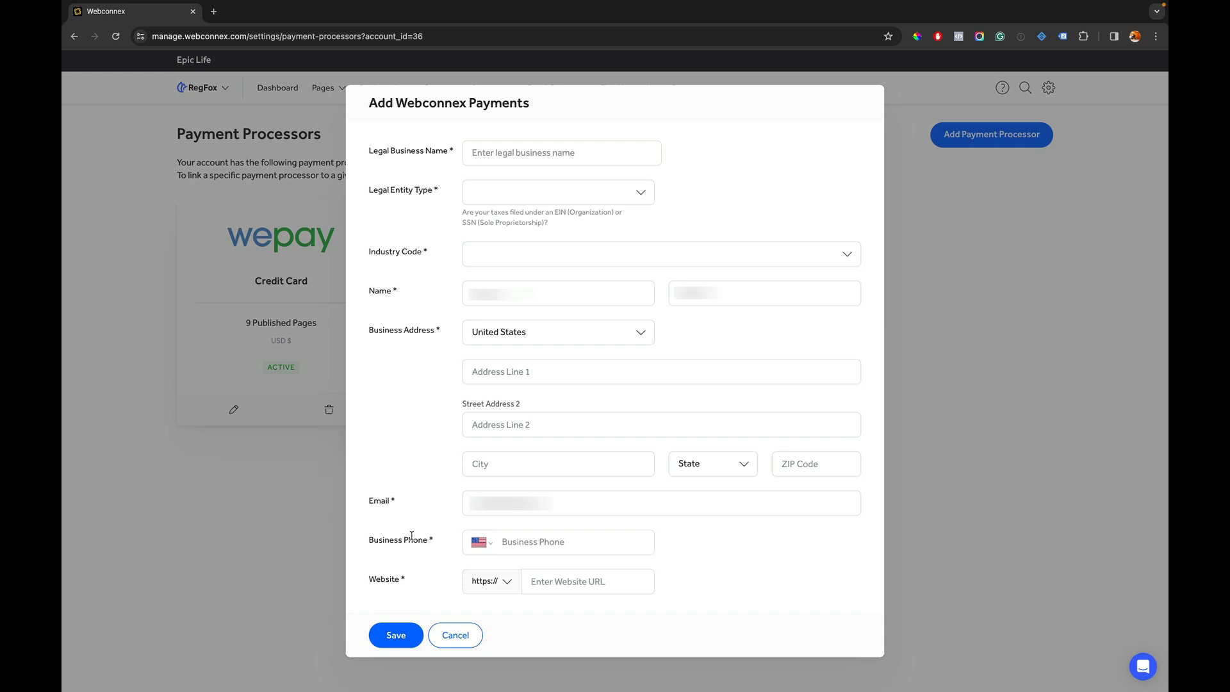
pyautogui.moveTo(447, 198)
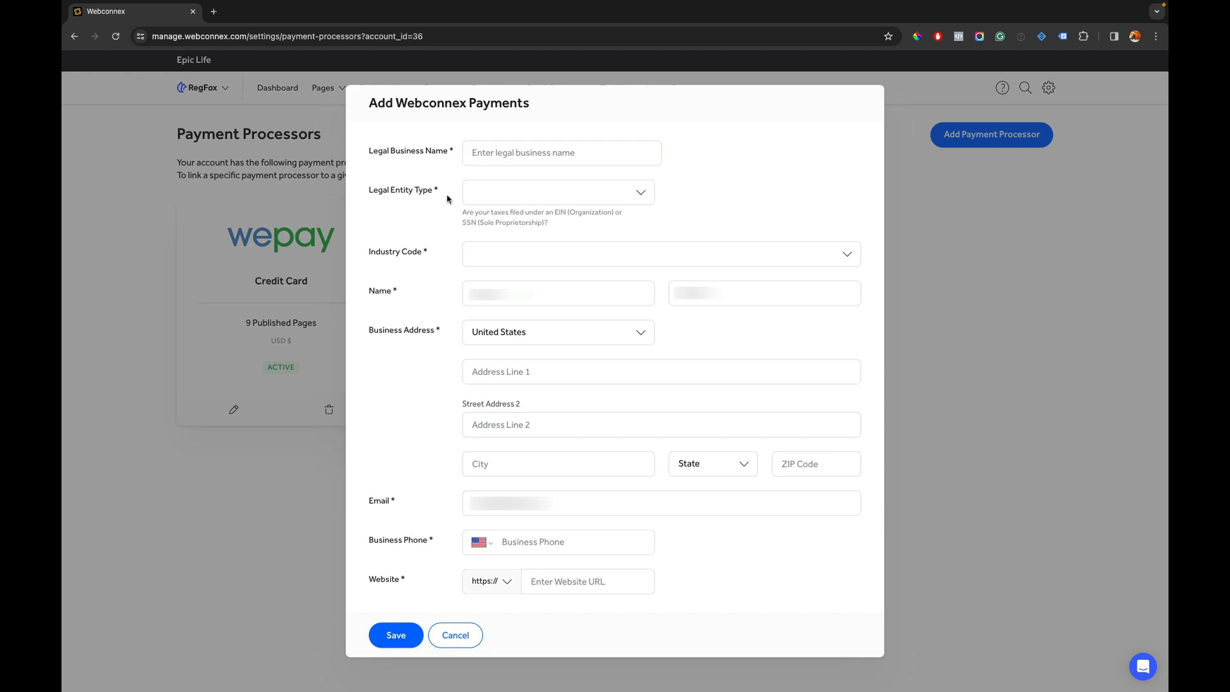
pyautogui.click(558, 192)
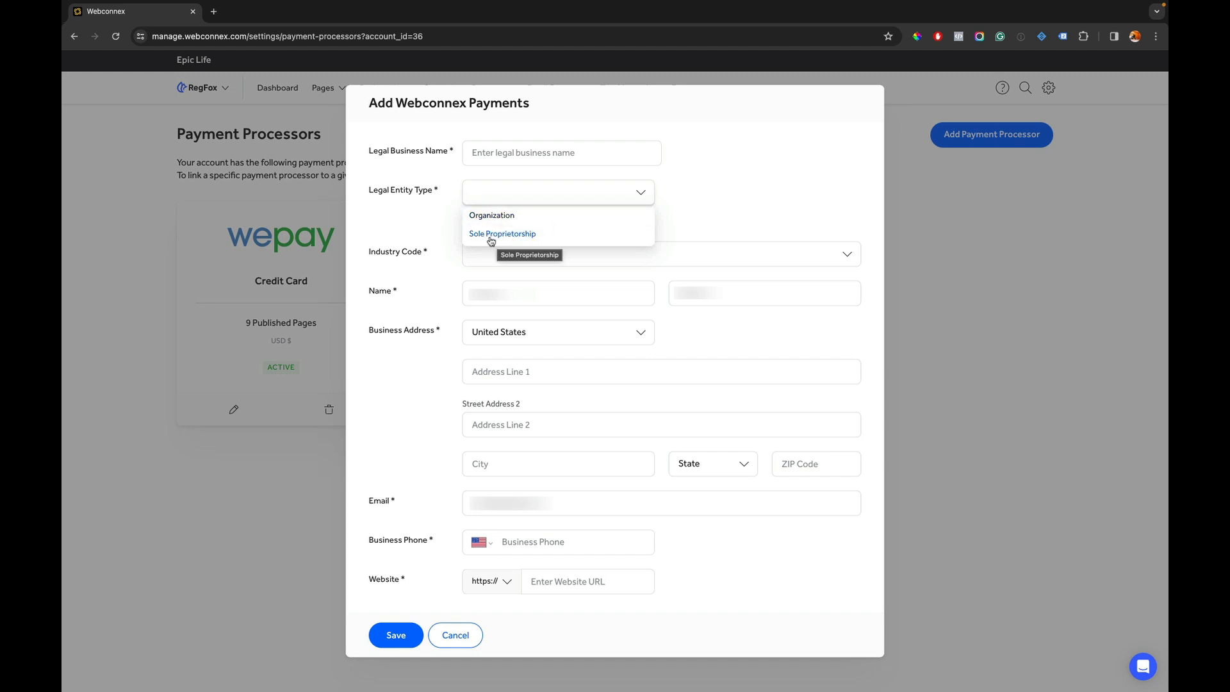
pyautogui.click(492, 215)
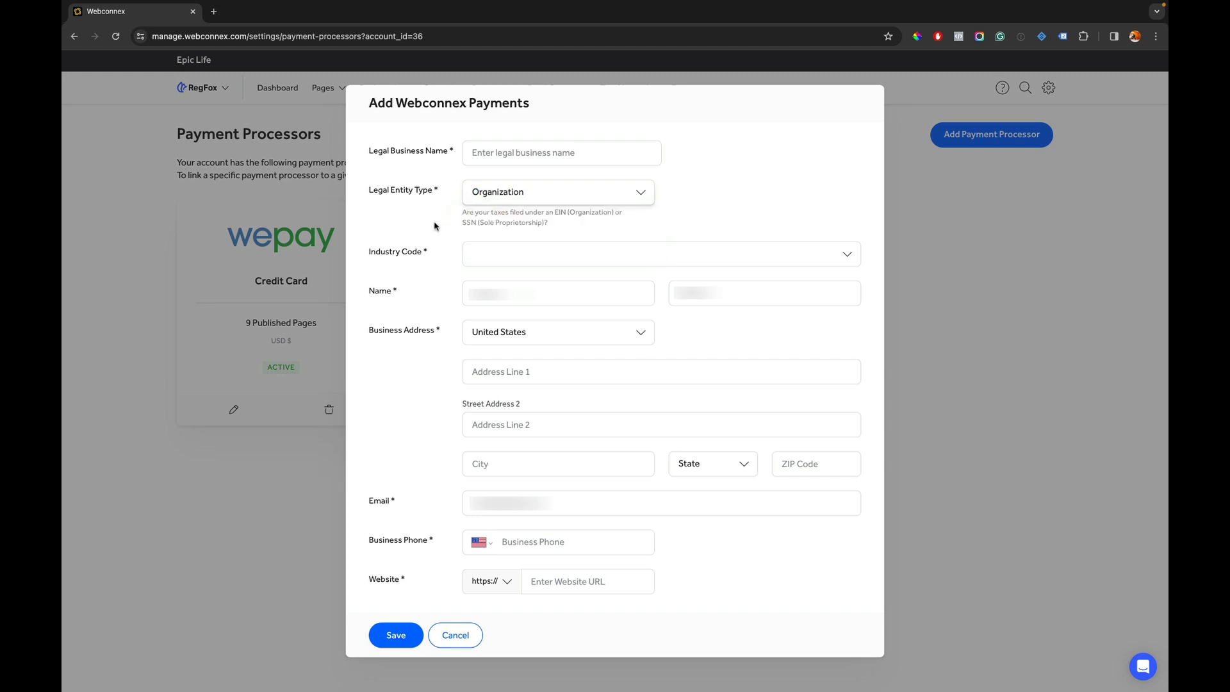
pyautogui.moveTo(422, 253)
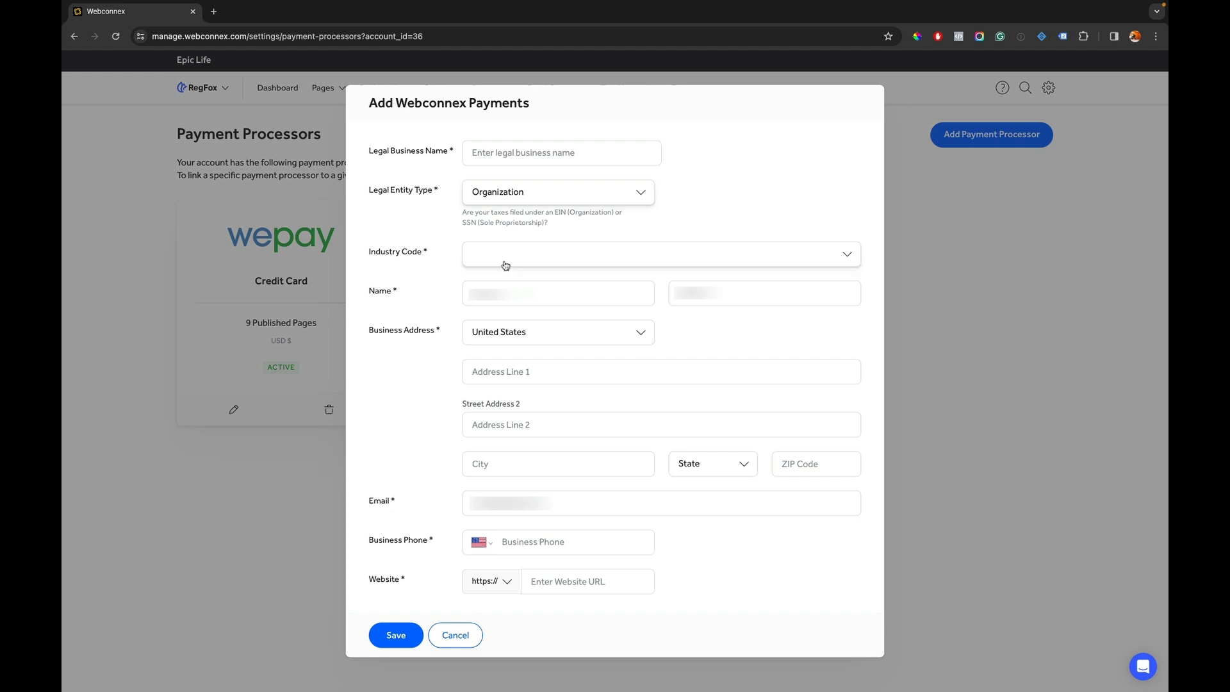
pyautogui.click(660, 254)
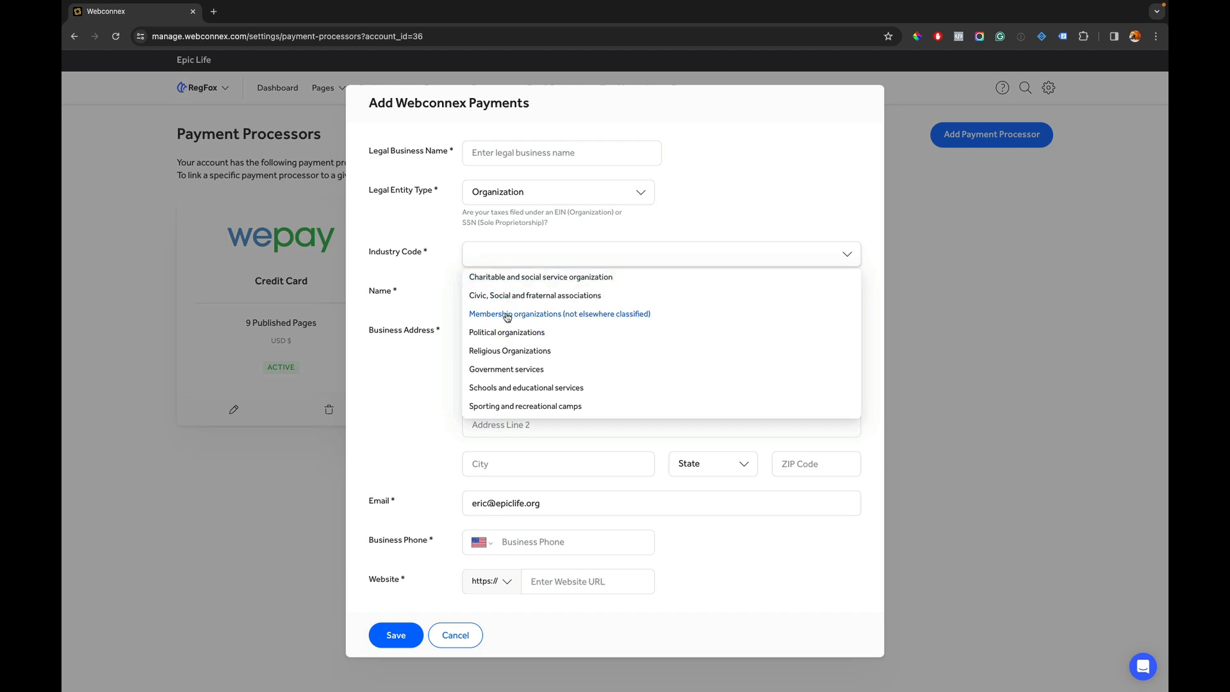
pyautogui.click(507, 332)
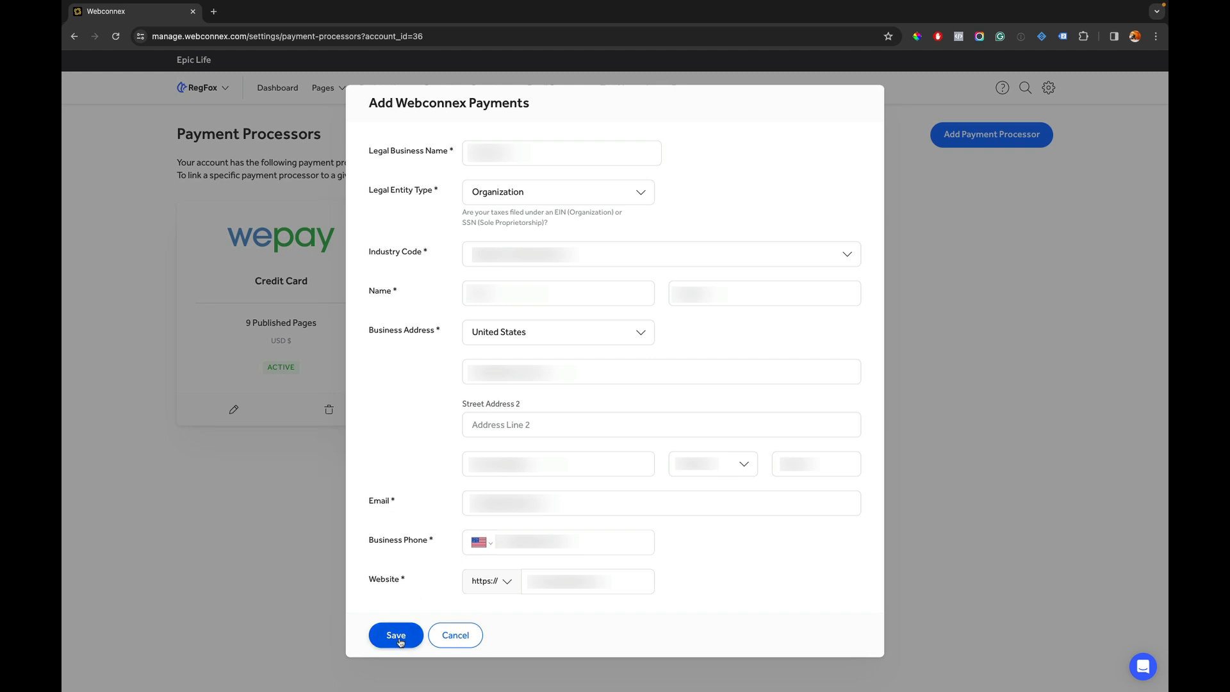
pyautogui.click(396, 634)
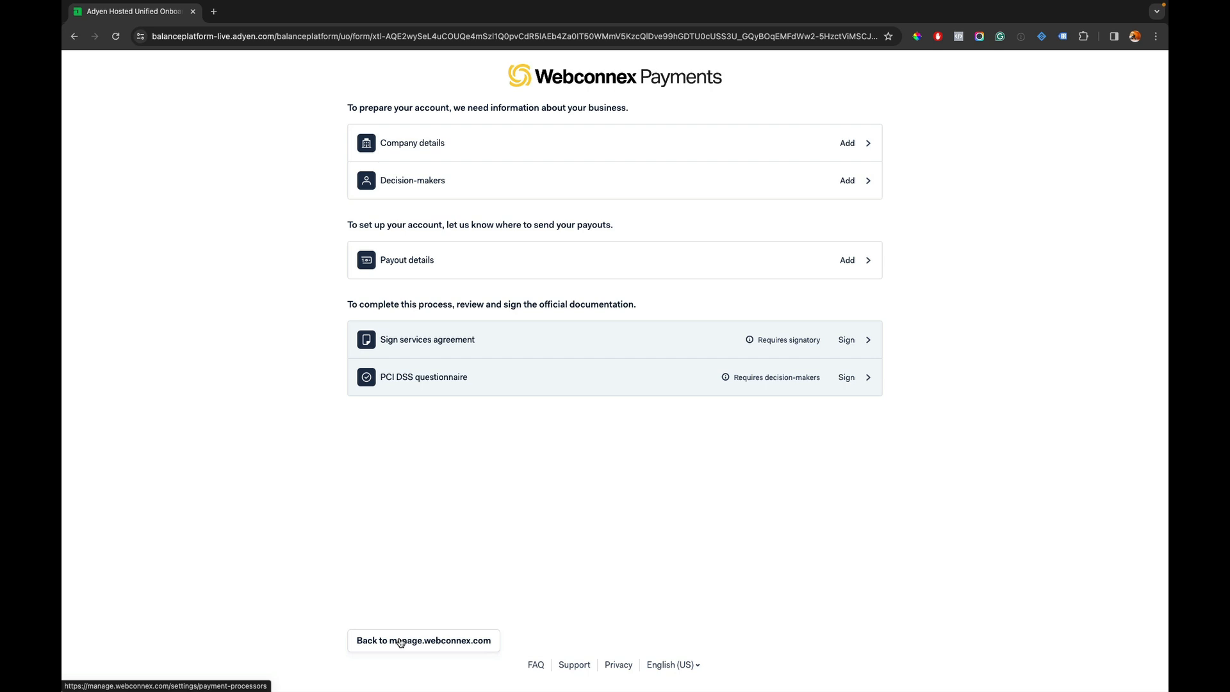
pyautogui.moveTo(467, 180)
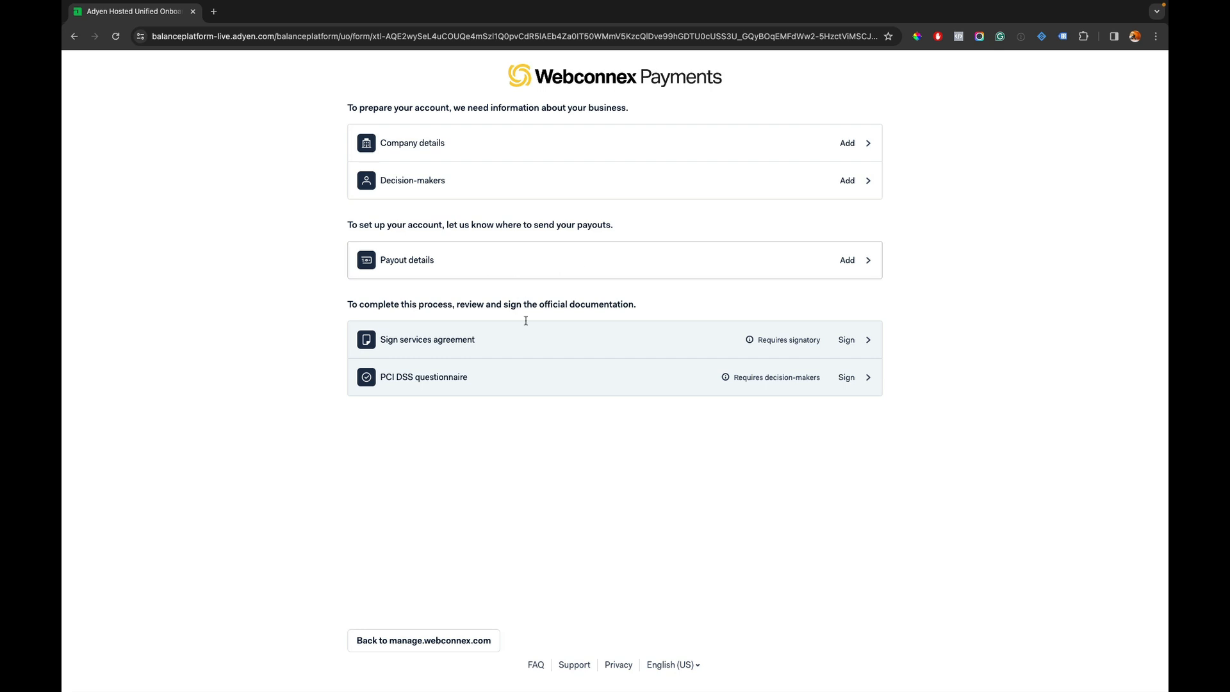
pyautogui.moveTo(428, 369)
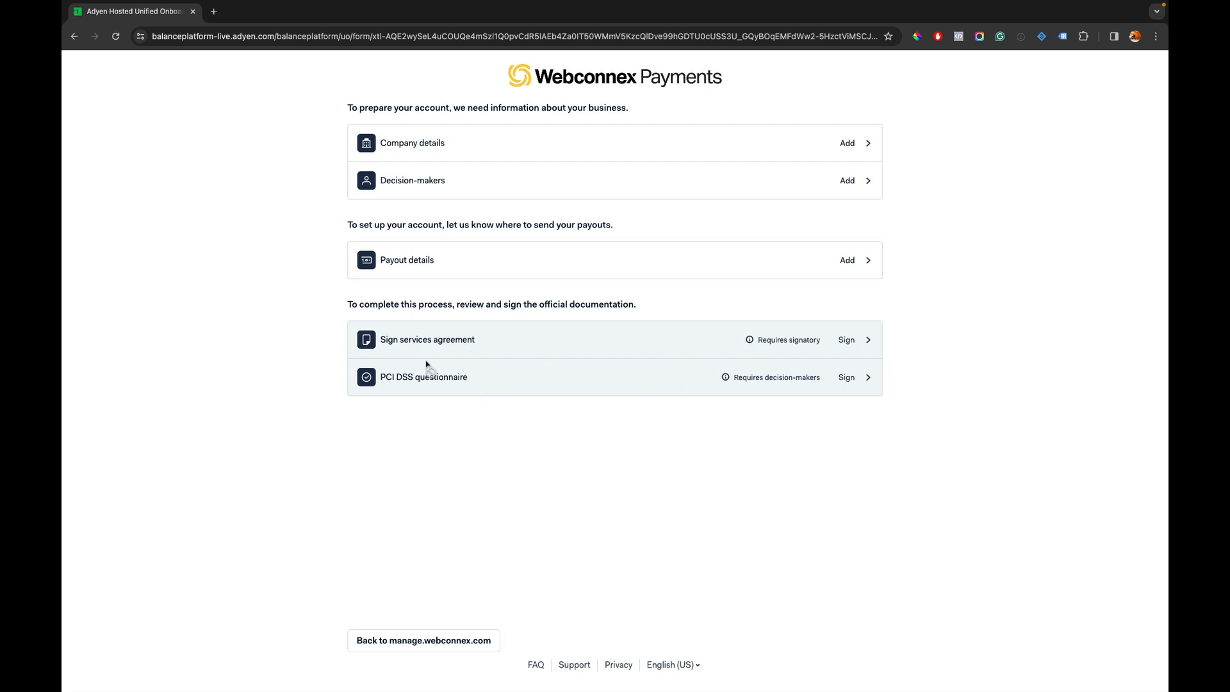
pyautogui.moveTo(547, 422)
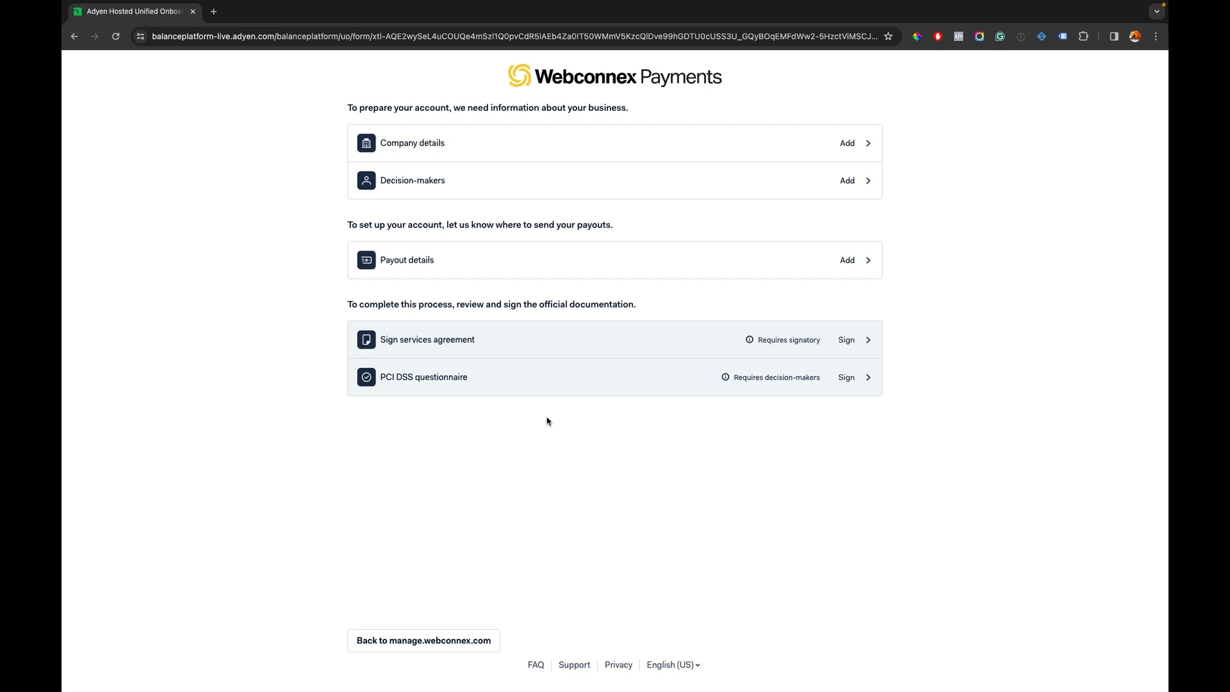
pyautogui.moveTo(505, 539)
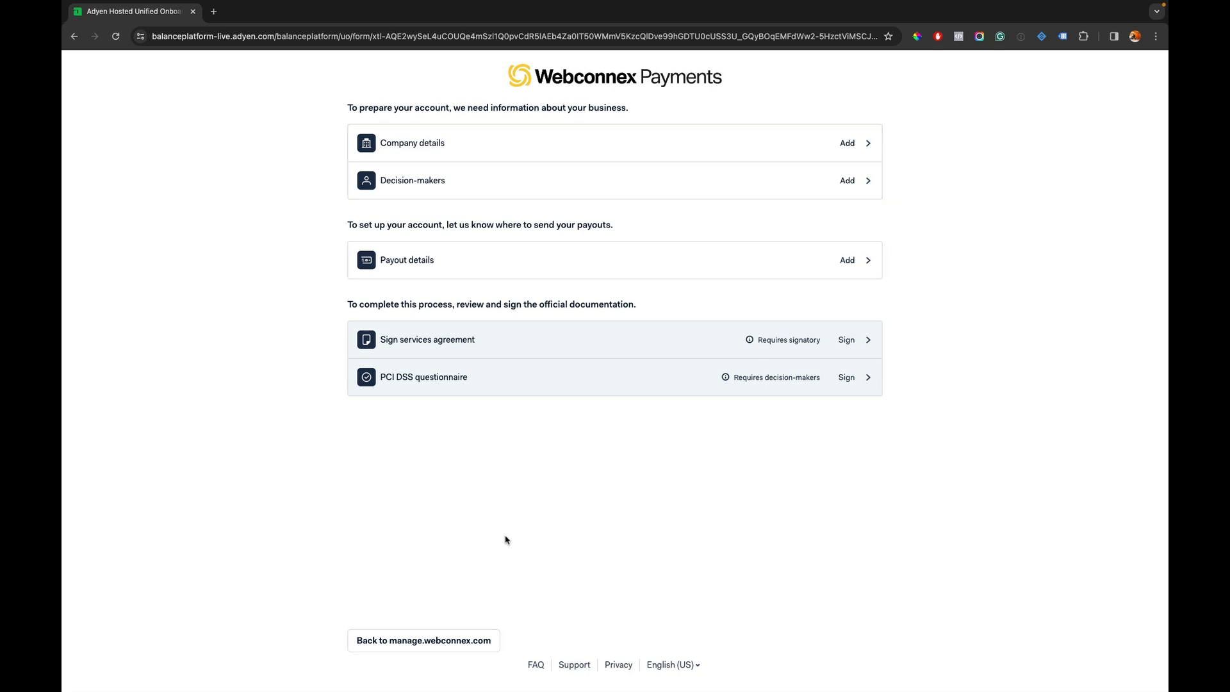
# - Leave the Adyen onboarding checklist via 'Back to manage.webconnex.com'
pyautogui.click(422, 641)
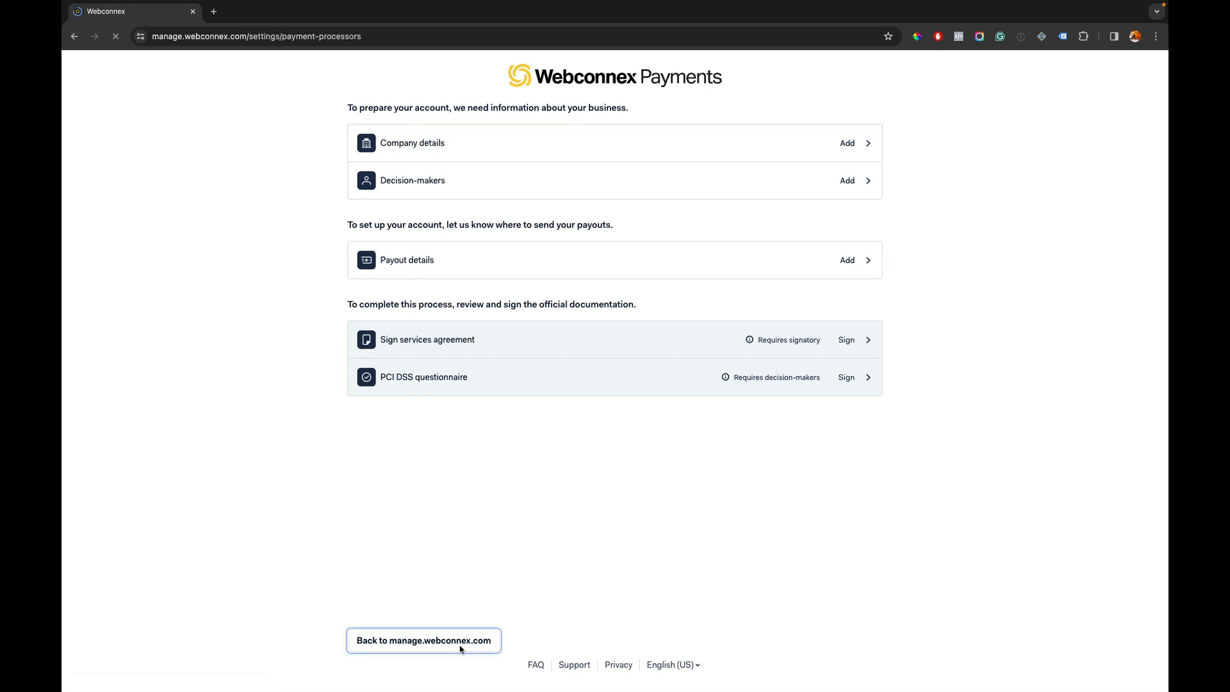
# - Return to the Payment Processors page now listing WePay and Webconnex Payments
pyautogui.click(423, 640)
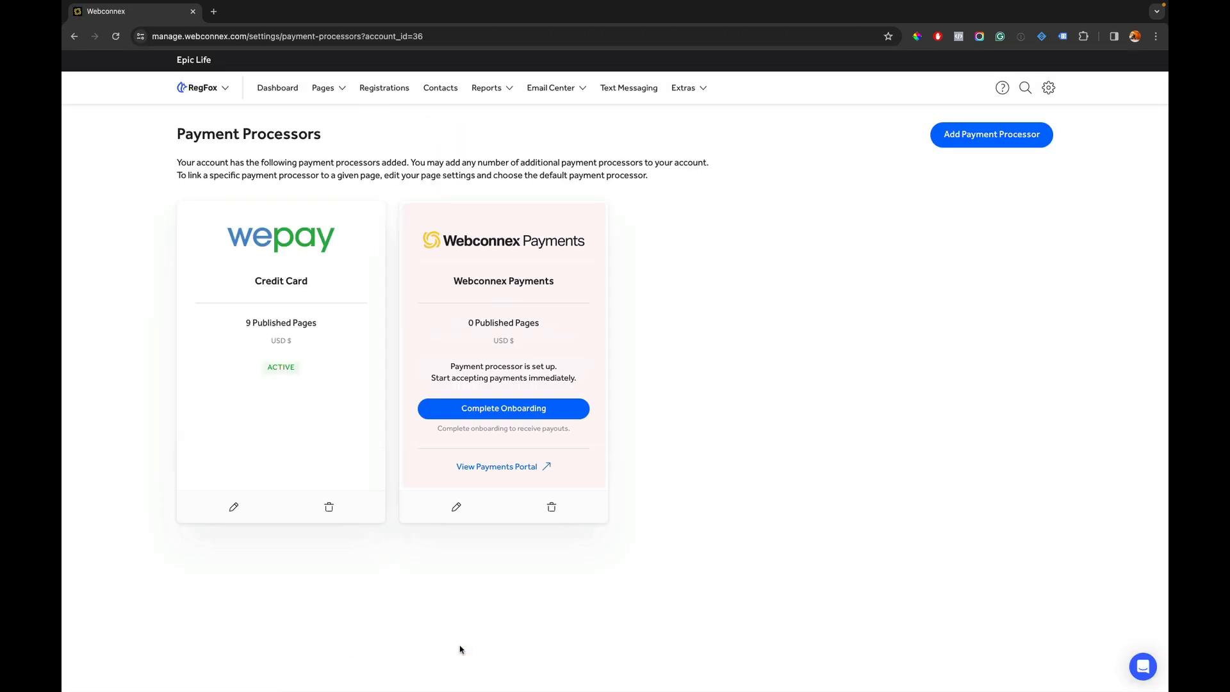
pyautogui.moveTo(630, 243)
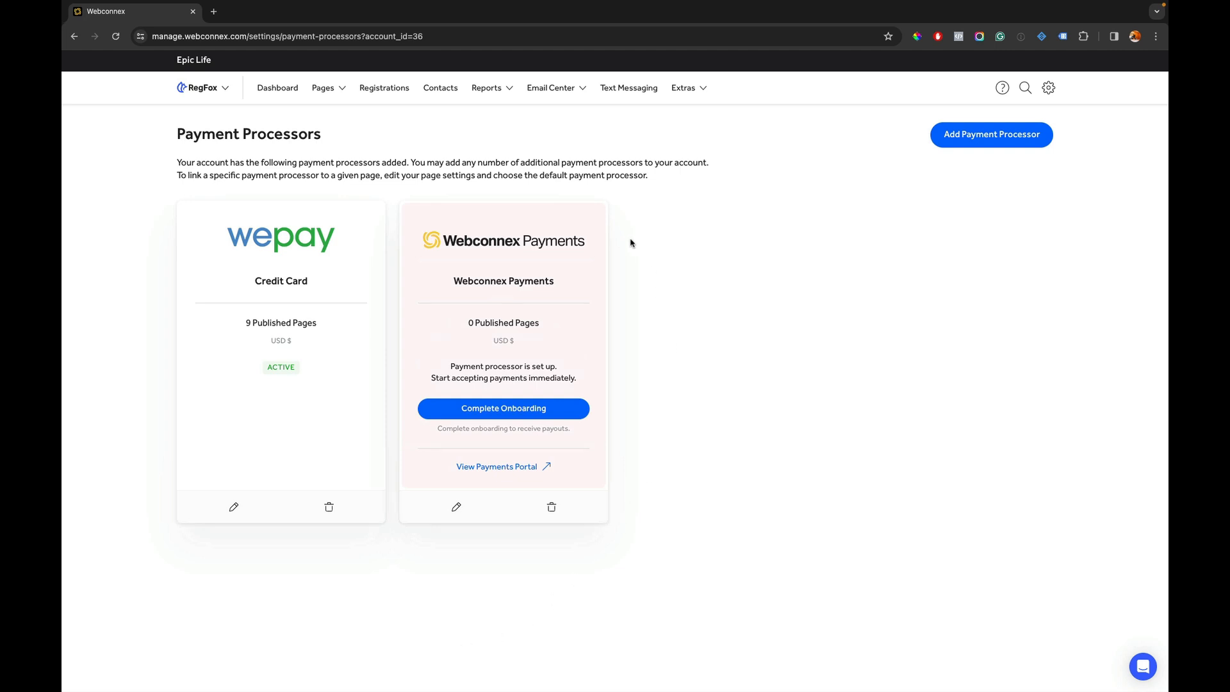
pyautogui.moveTo(382, 410)
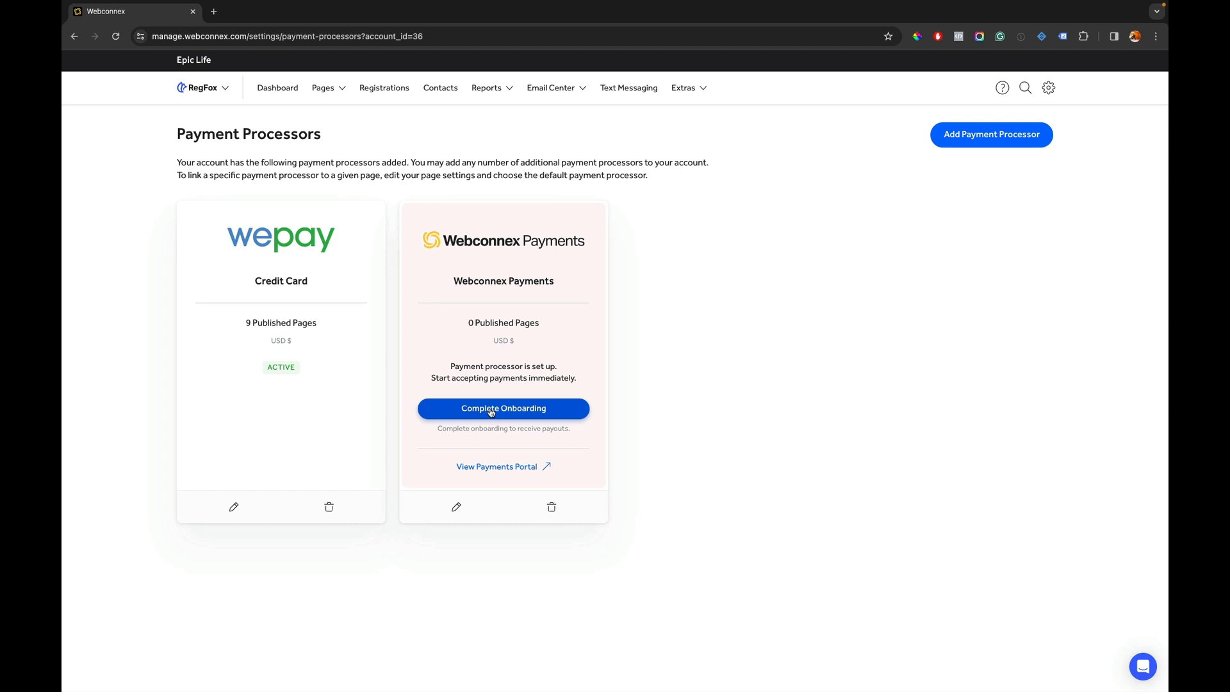
pyautogui.moveTo(365, 255)
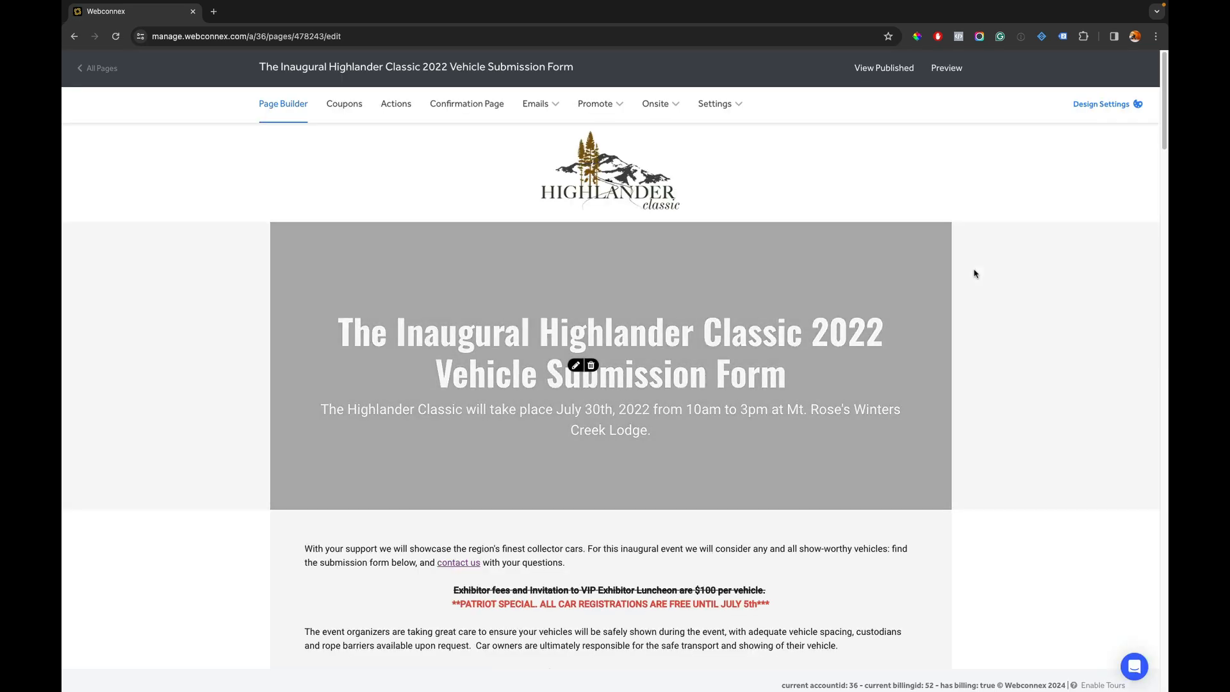
# - Go to the Highlander Classic form's Payment Methods settings
pyautogui.click(714, 104)
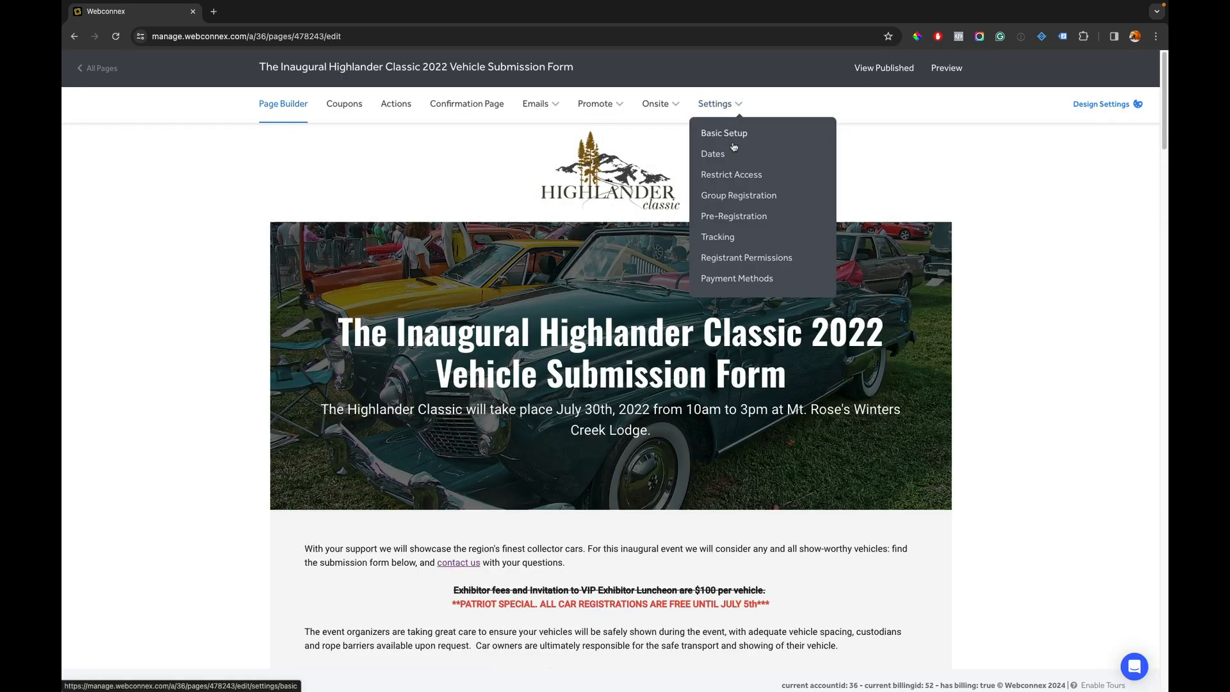
pyautogui.click(735, 278)
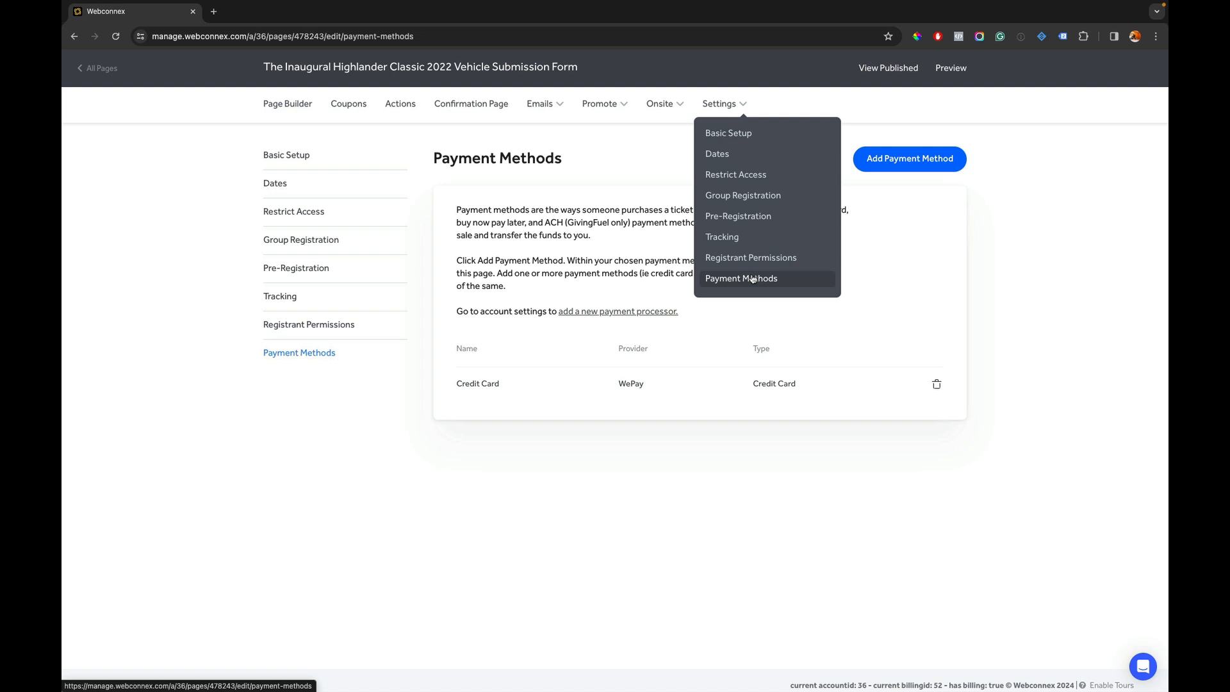
pyautogui.click(462, 383)
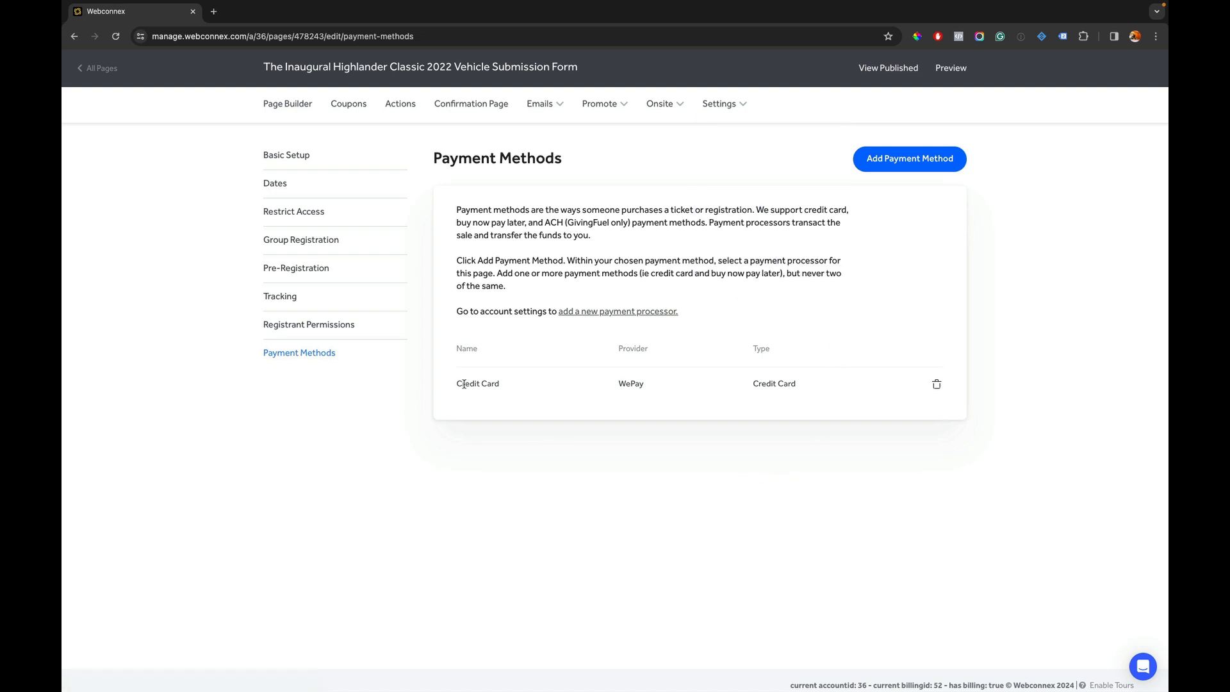
pyautogui.moveTo(610, 393)
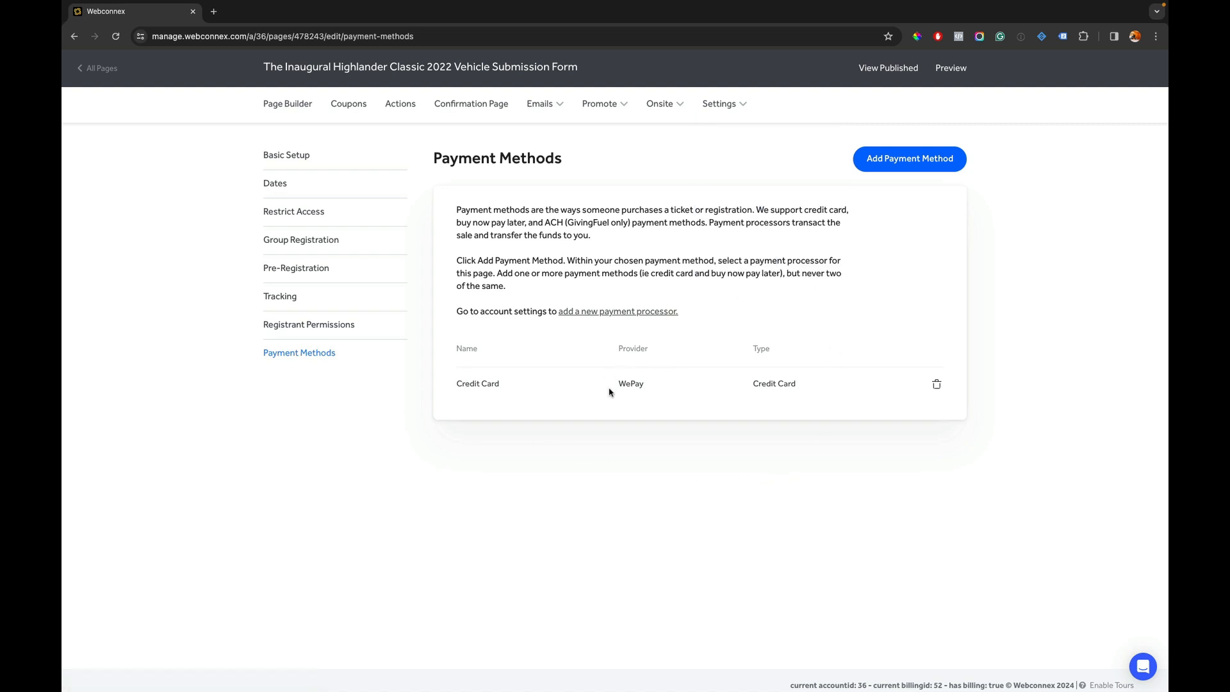
# - Delete the WePay Credit Card payment method, confirming with 'delete'
pyautogui.click(935, 385)
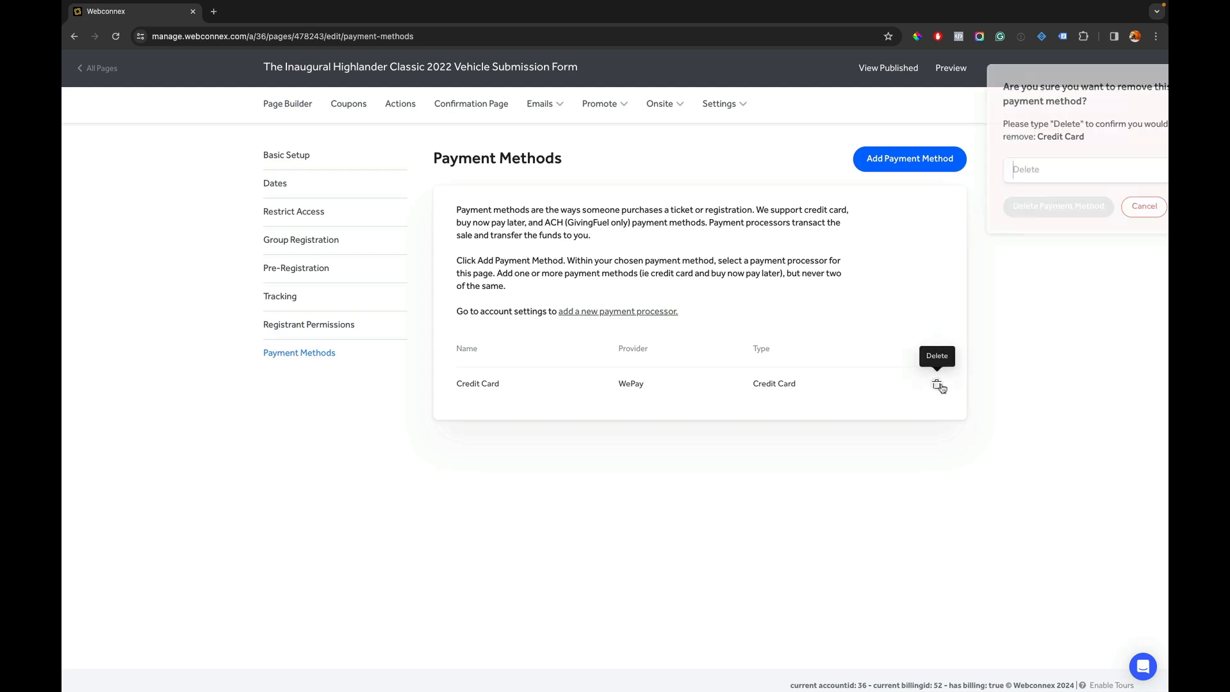
pyautogui.write('delete')
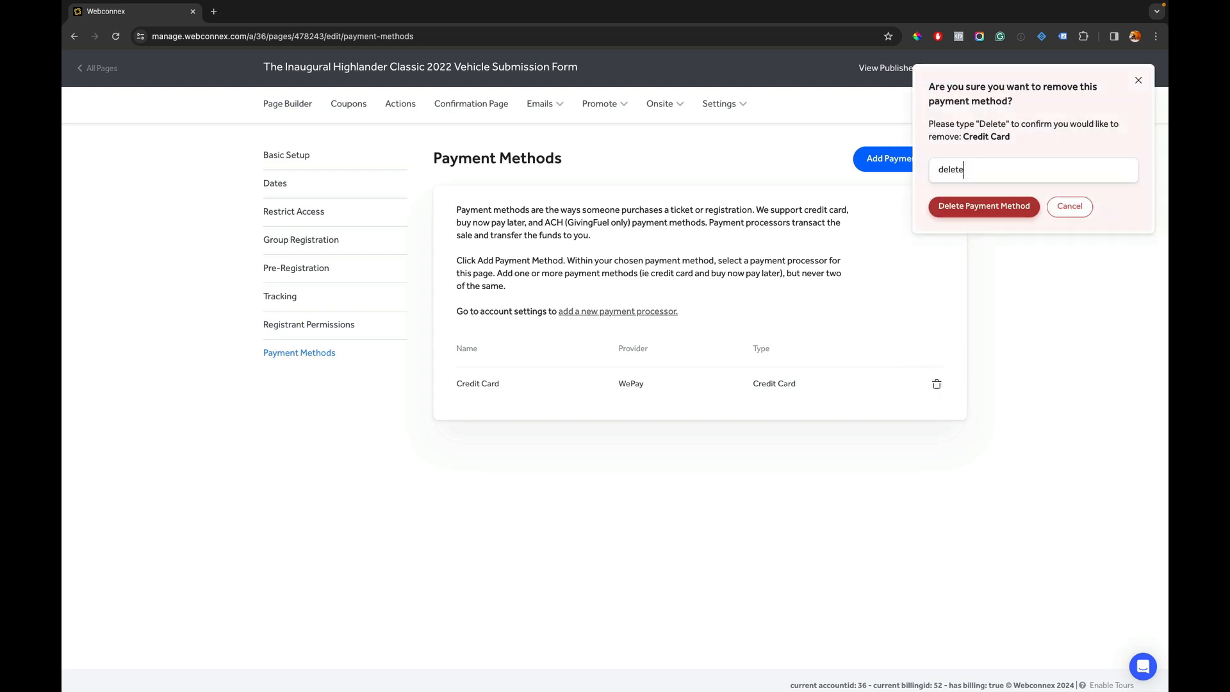
pyautogui.click(983, 206)
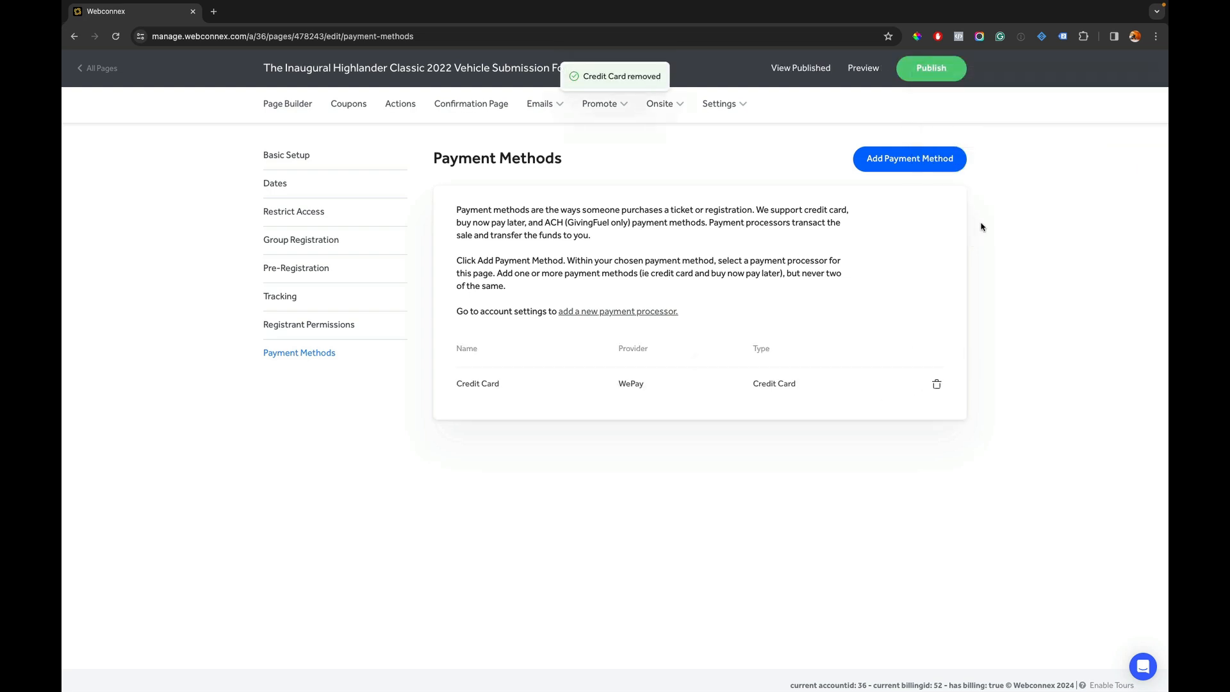
# - Add Webconnex Payments as the form's credit card payment method and save it
pyautogui.click(936, 383)
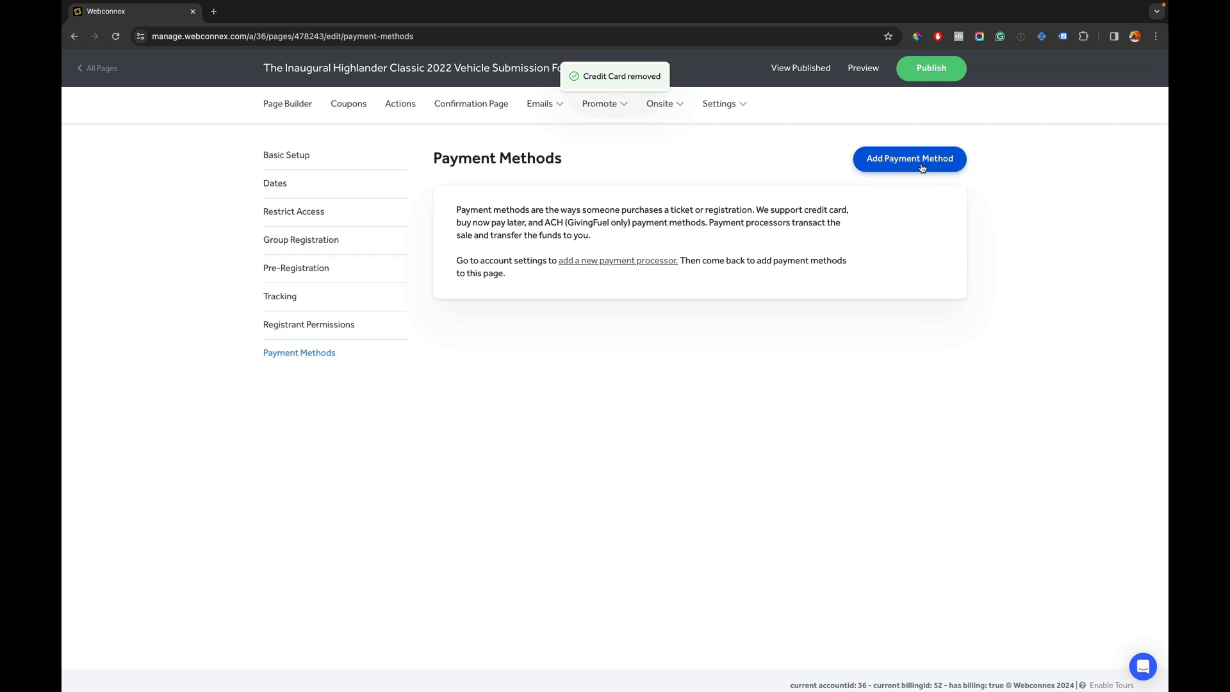
pyautogui.click(908, 159)
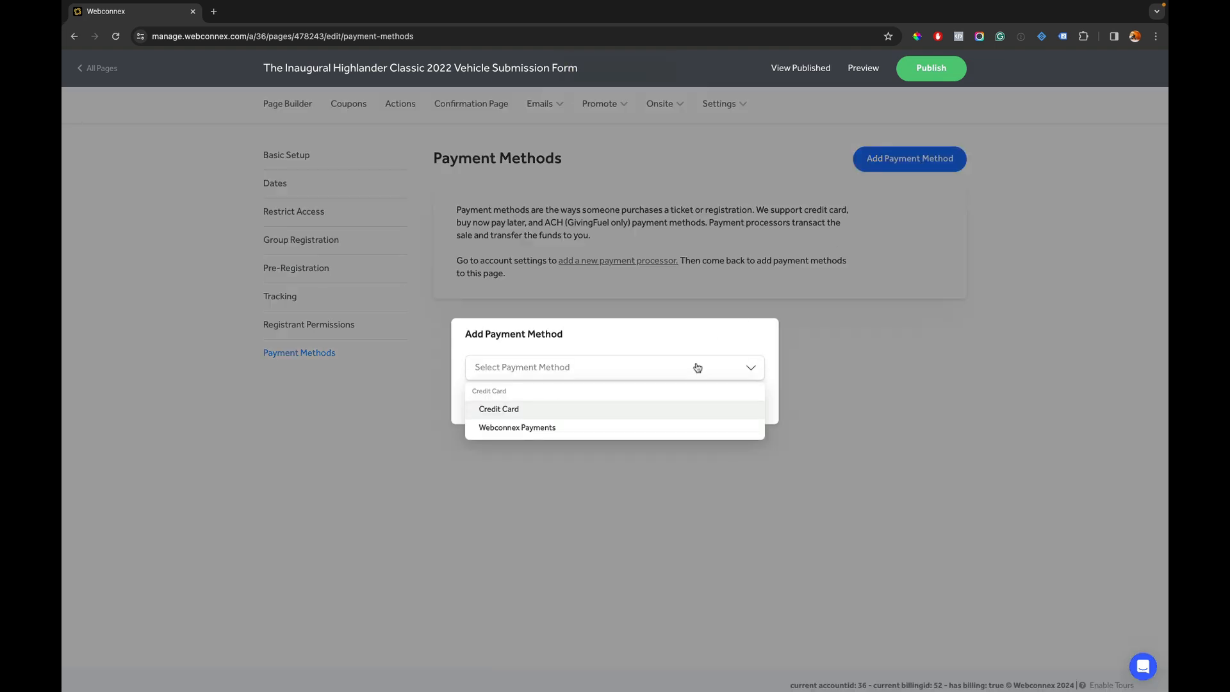
pyautogui.click(516, 427)
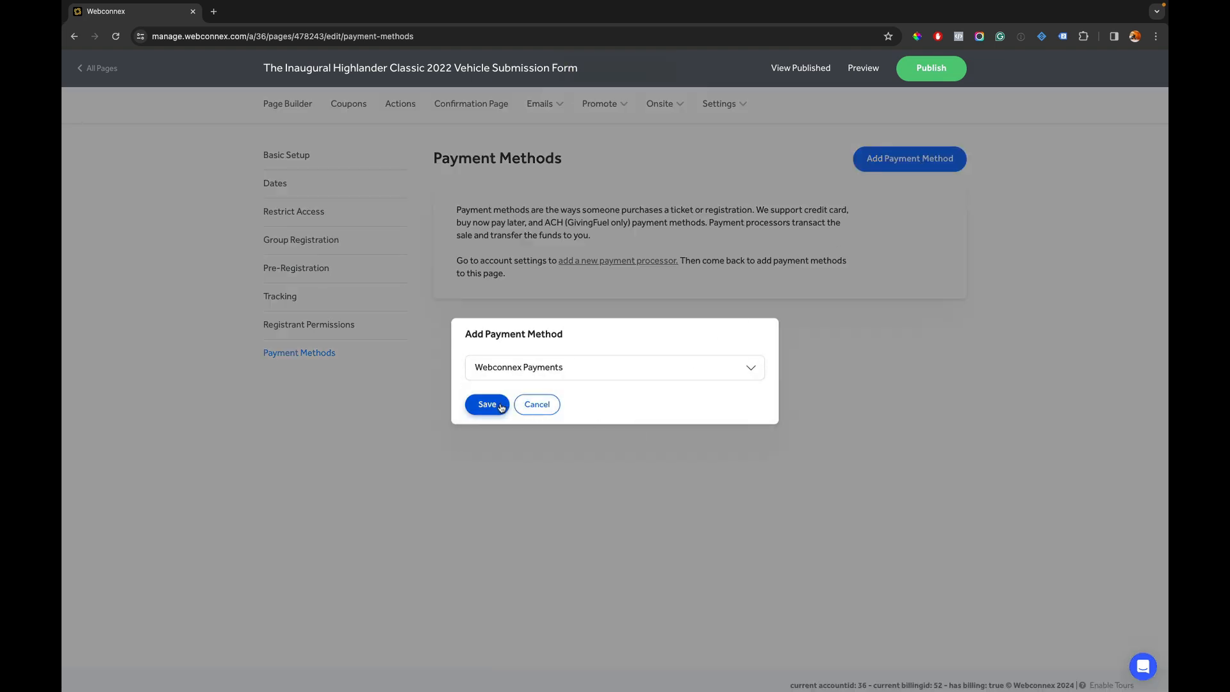
pyautogui.click(486, 404)
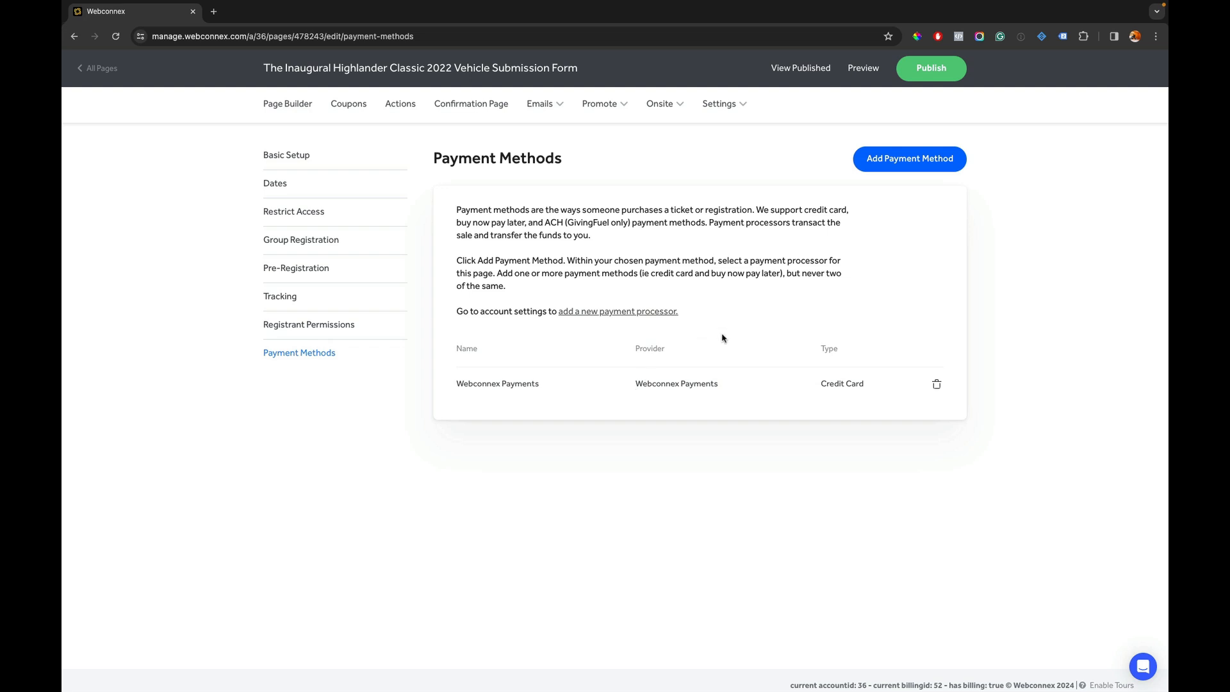
pyautogui.moveTo(930, 68)
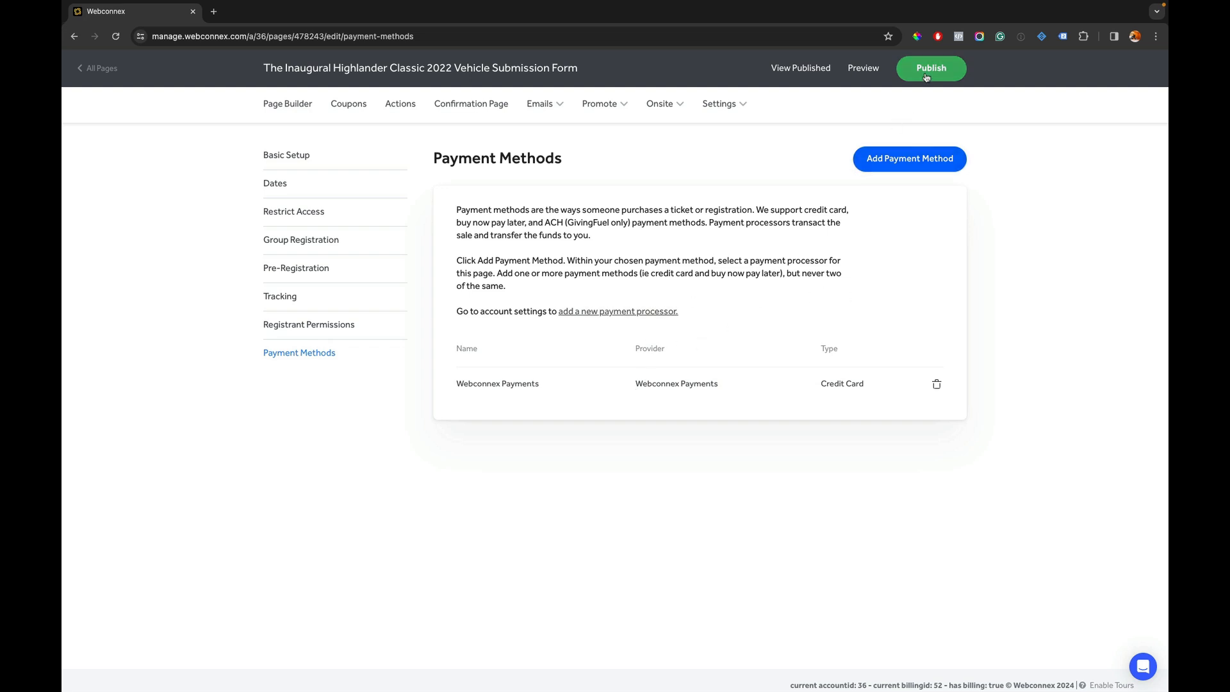
# - Publish the form and dismiss the Successfully Published dialog
pyautogui.click(930, 68)
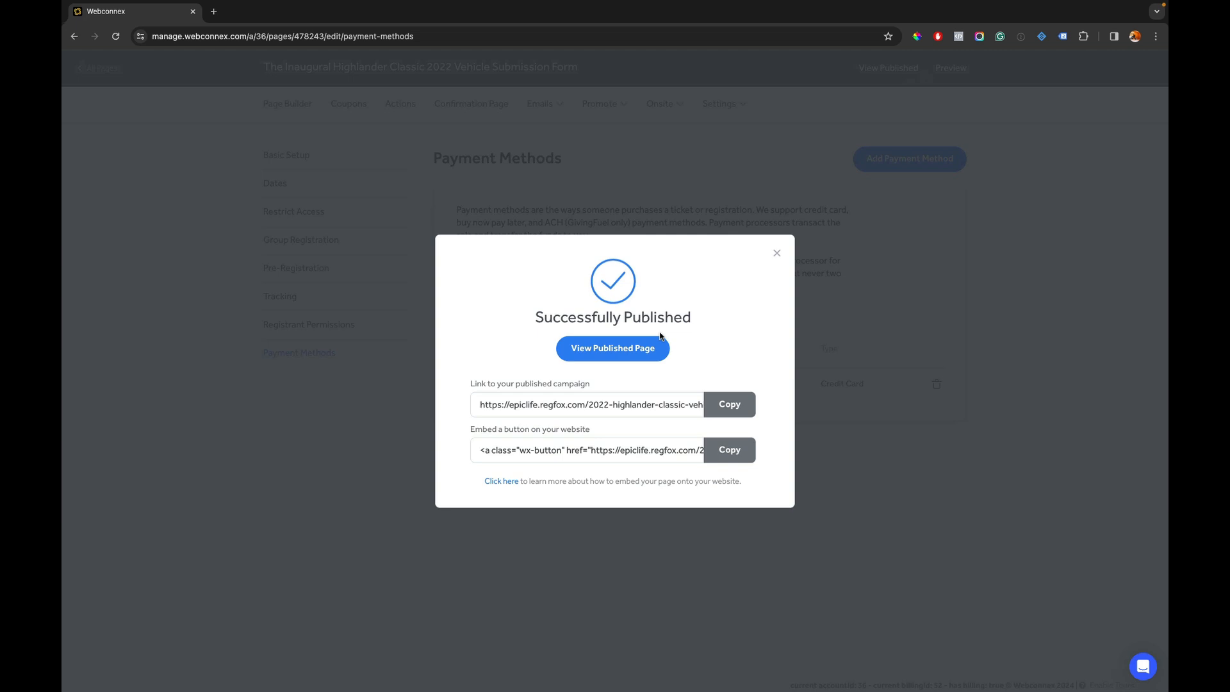
pyautogui.moveTo(729, 283)
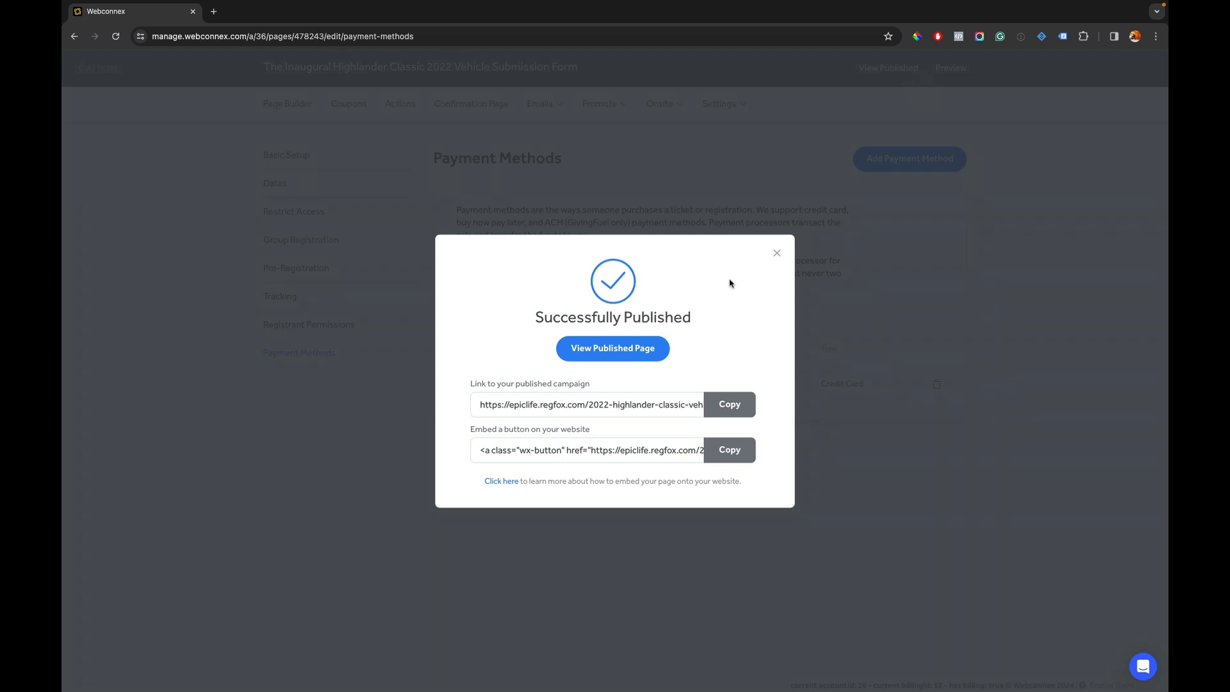
pyautogui.click(776, 252)
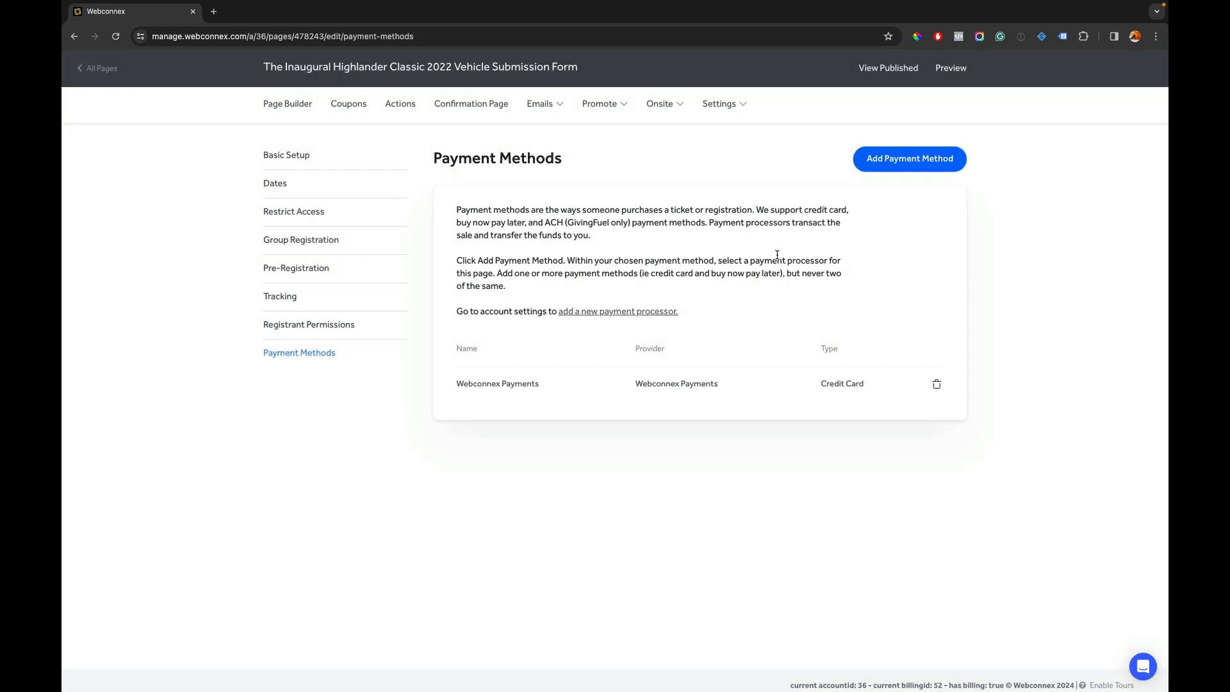